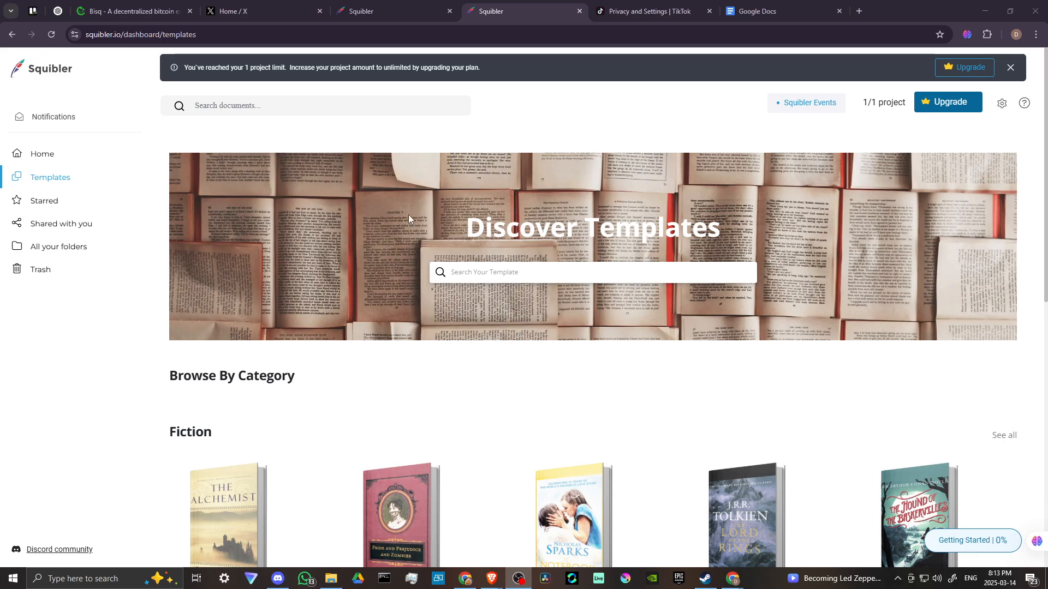
{"action": "mouse_move", "coordinate": [504, 187]}
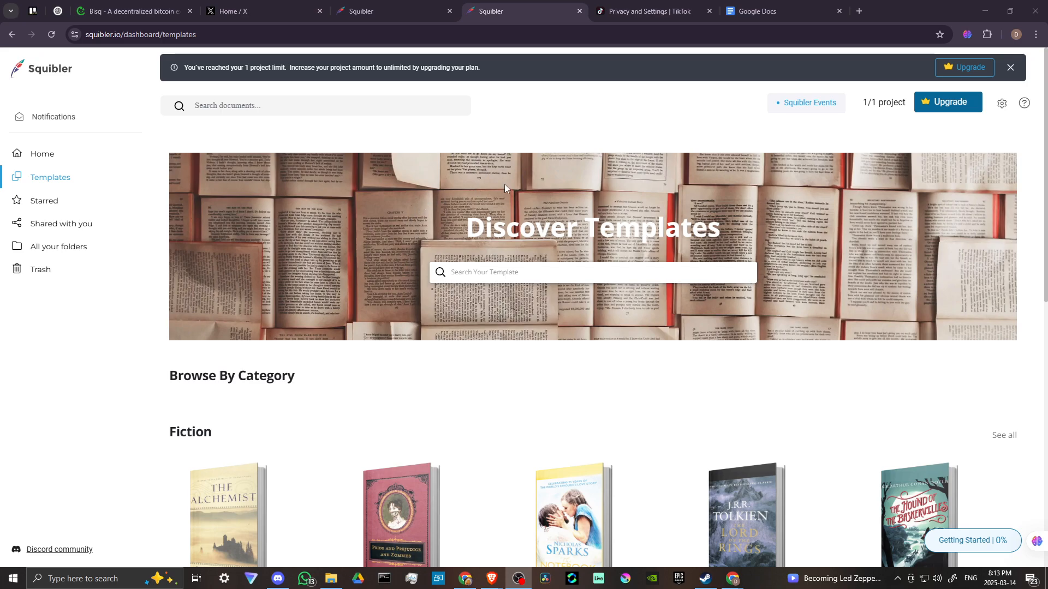
{"action": "mouse_move", "coordinate": [511, 198]}
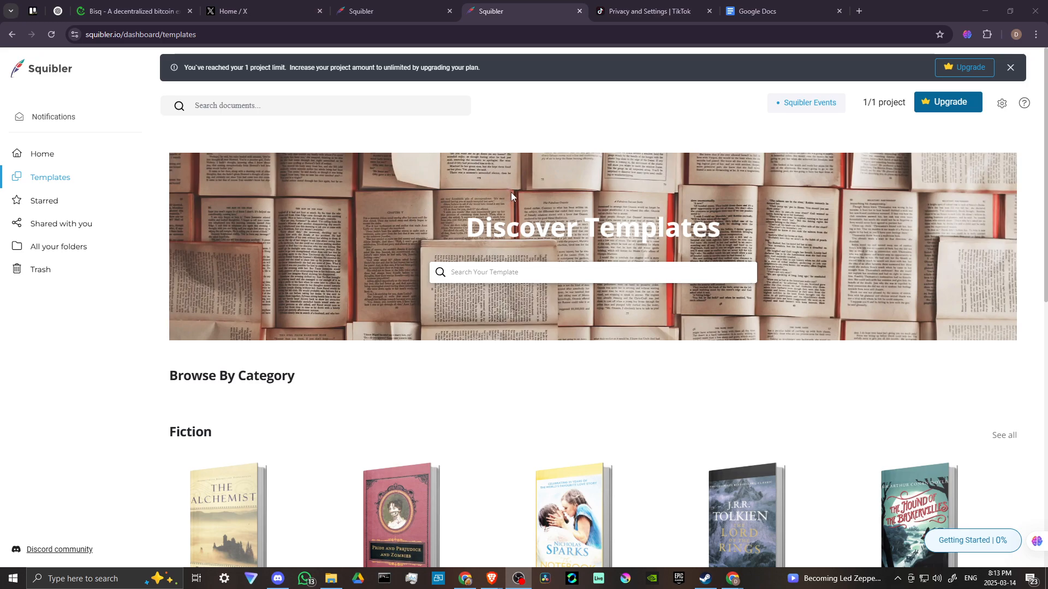
{"action": "mouse_move", "coordinate": [633, 299]}
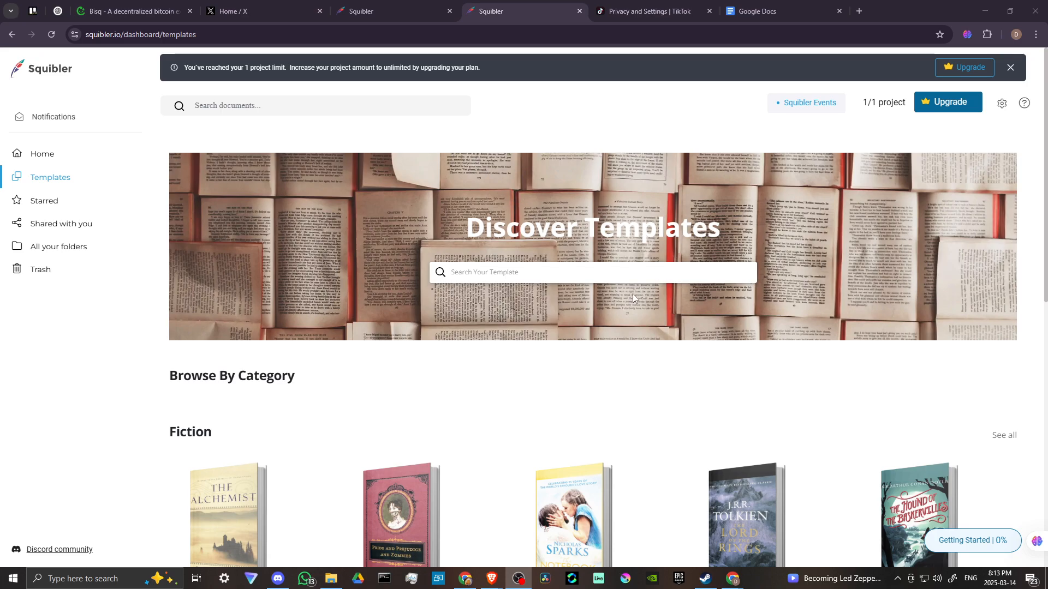
{"action": "mouse_move", "coordinate": [304, 276]}
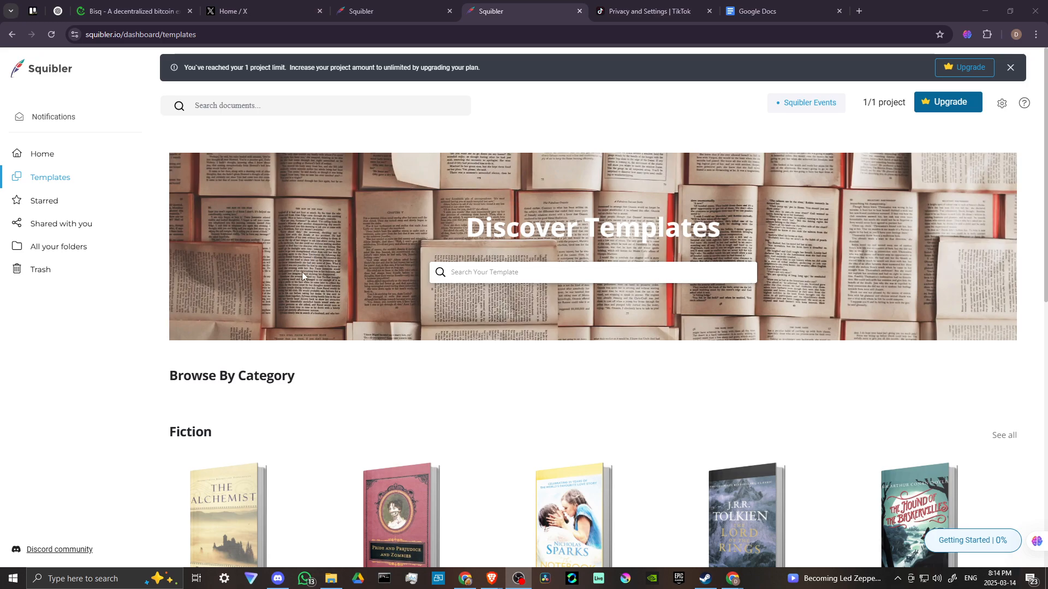
{"action": "mouse_move", "coordinate": [266, 279]}
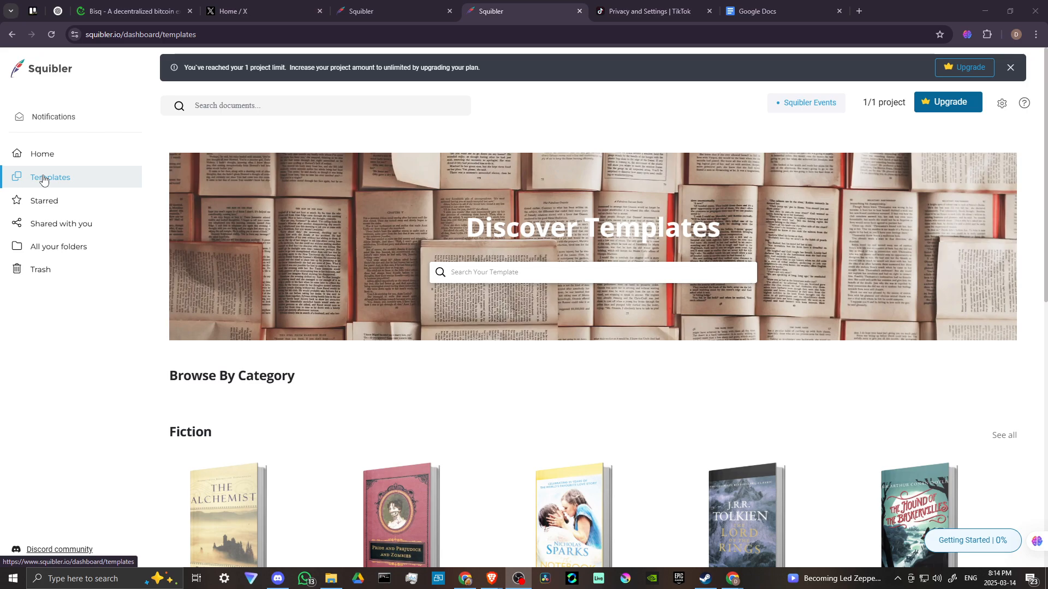
Return Home from the sidebar so the All Projects list shows Historical Fiction.
{"action": "scroll", "scroll_direction": "down", "scroll_amount": 3}
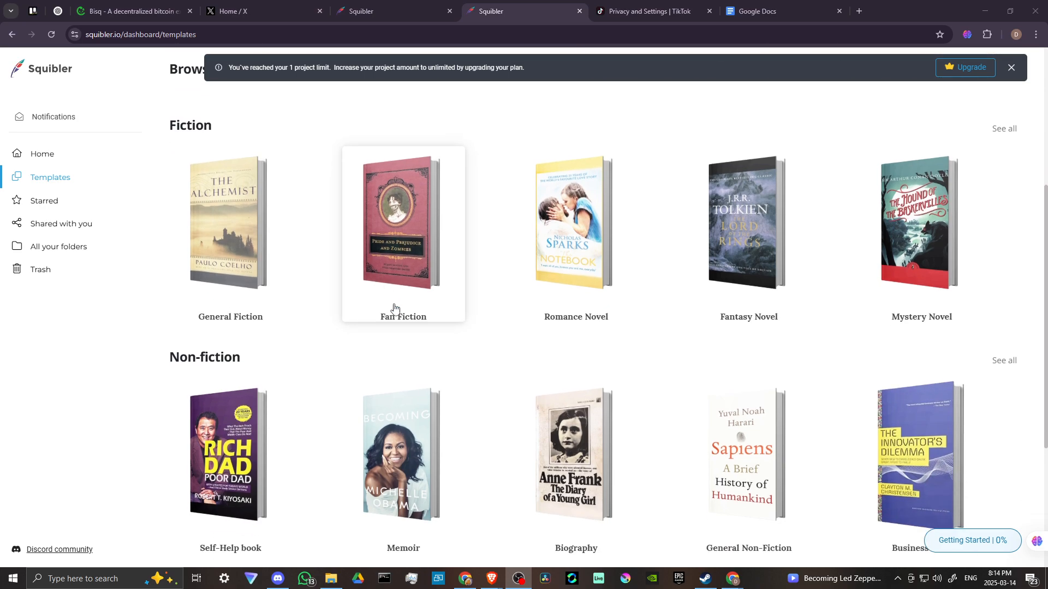
{"action": "mouse_move", "coordinate": [379, 245]}
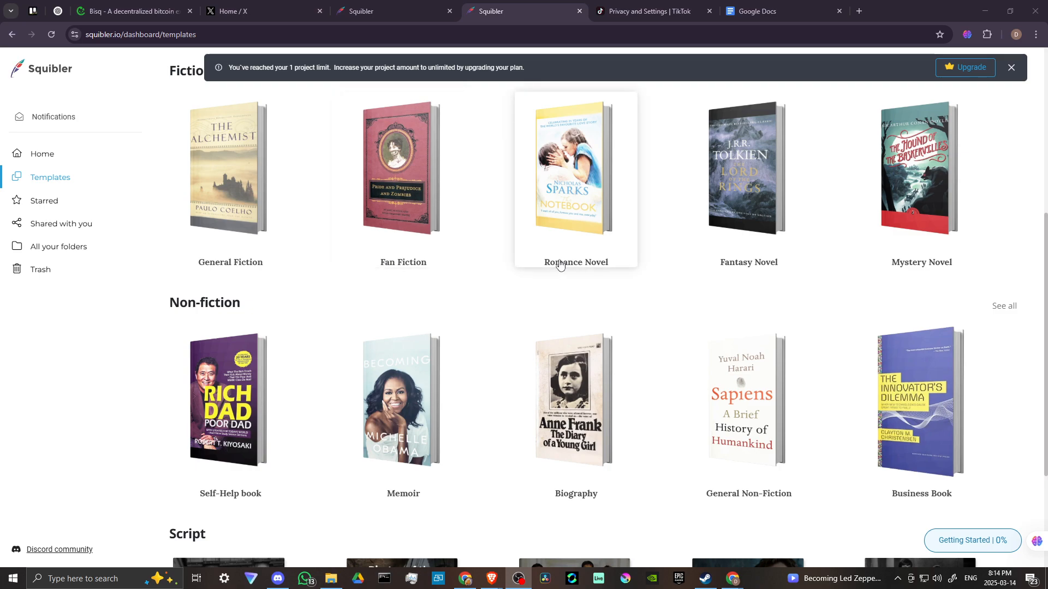
{"action": "scroll", "scroll_direction": "down", "scroll_amount": 3}
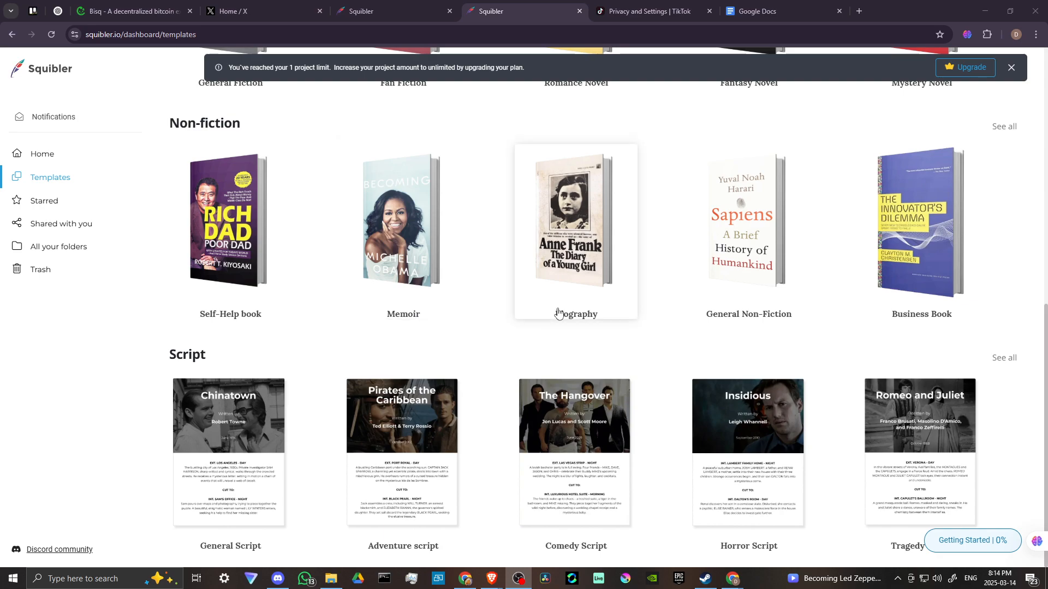
{"action": "mouse_move", "coordinate": [208, 542]}
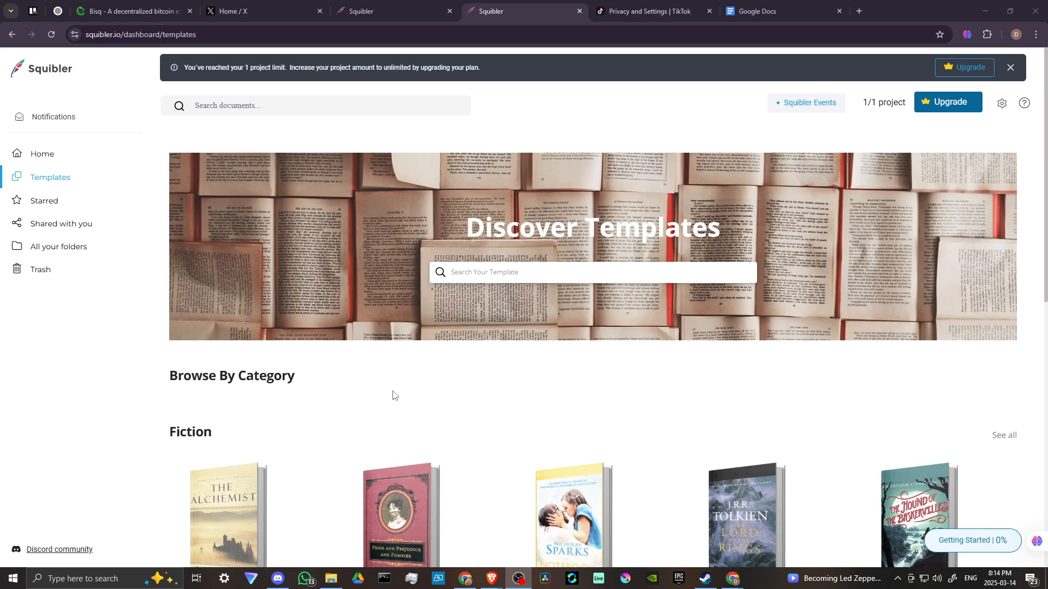
{"action": "scroll", "scroll_direction": "down", "scroll_amount": 3}
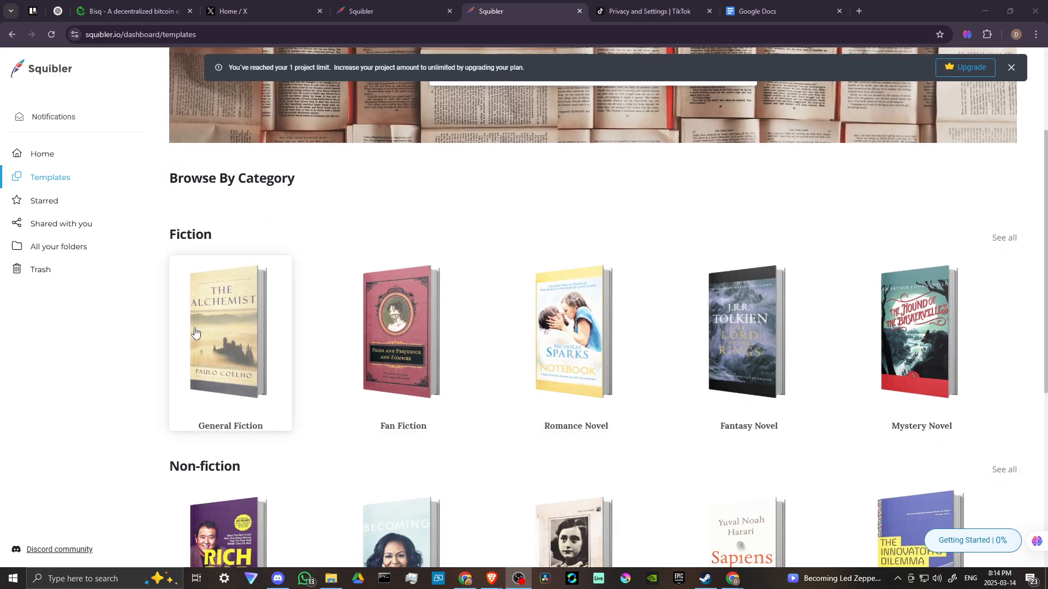
{"action": "mouse_move", "coordinate": [308, 331]}
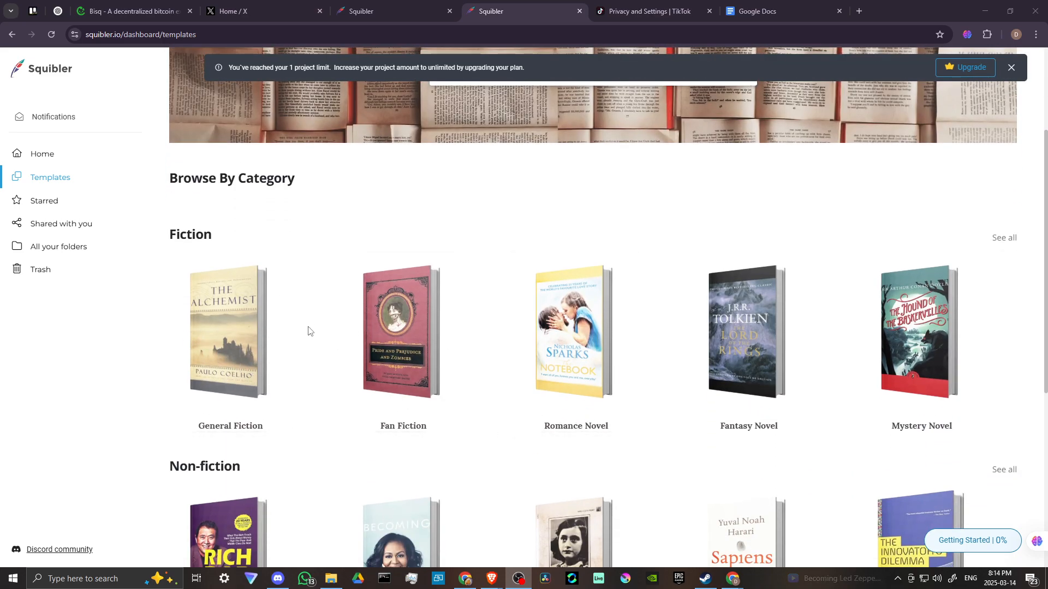
{"action": "left_click", "coordinate": [394, 11]}
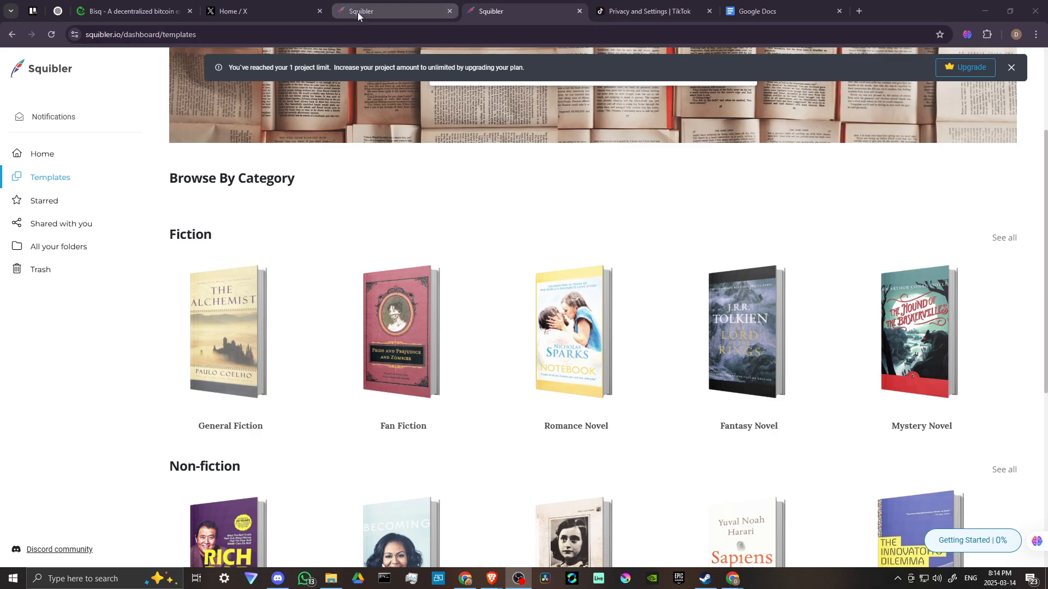
{"action": "left_click", "coordinate": [525, 11]}
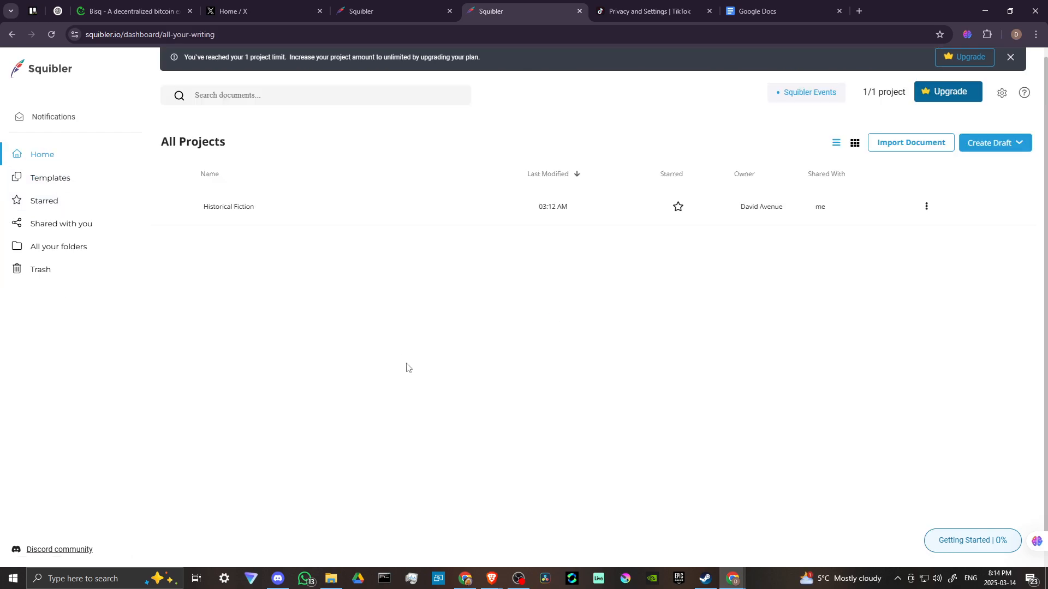
{"action": "mouse_move", "coordinate": [564, 117]}
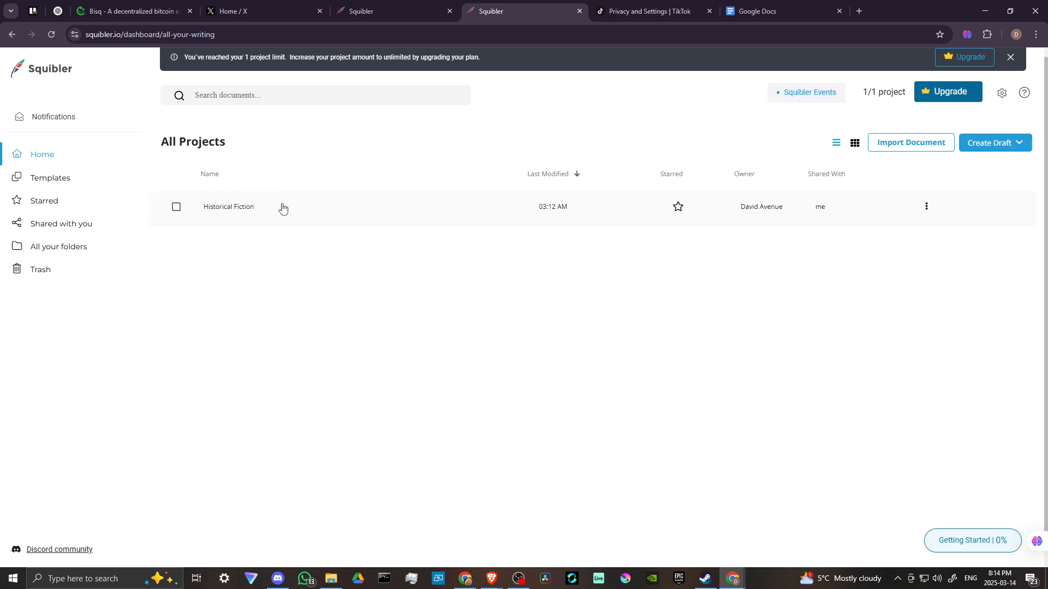
{"action": "mouse_move", "coordinate": [286, 216]}
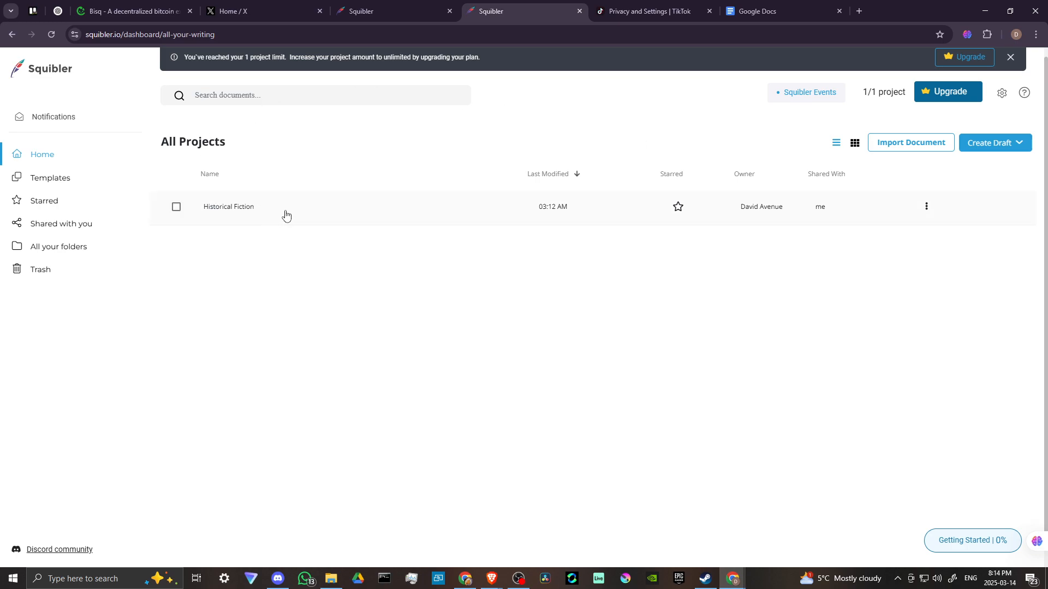
{"action": "mouse_move", "coordinate": [271, 211]}
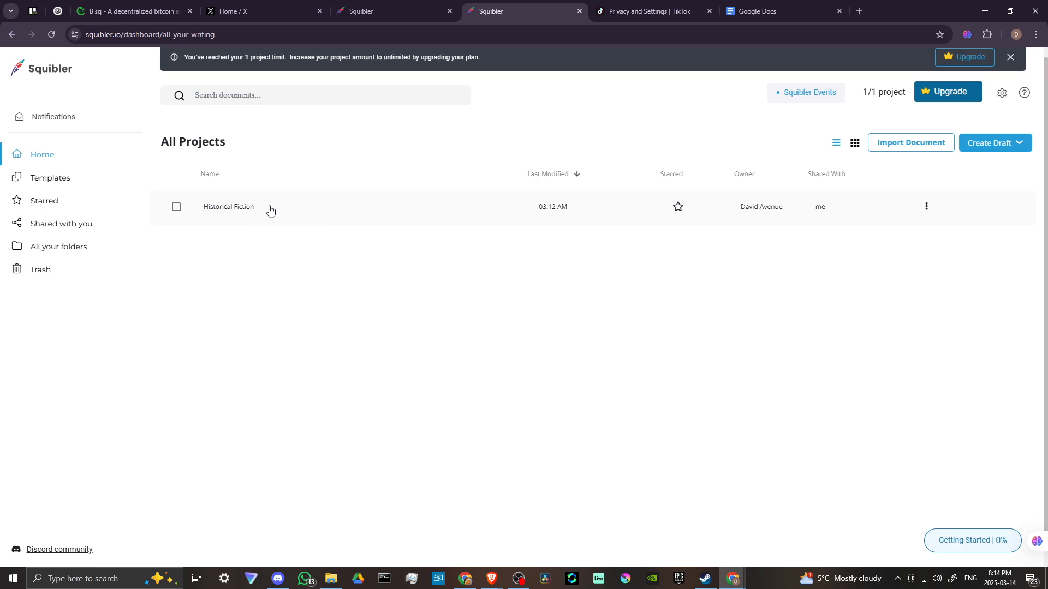
{"action": "mouse_move", "coordinate": [278, 238]}
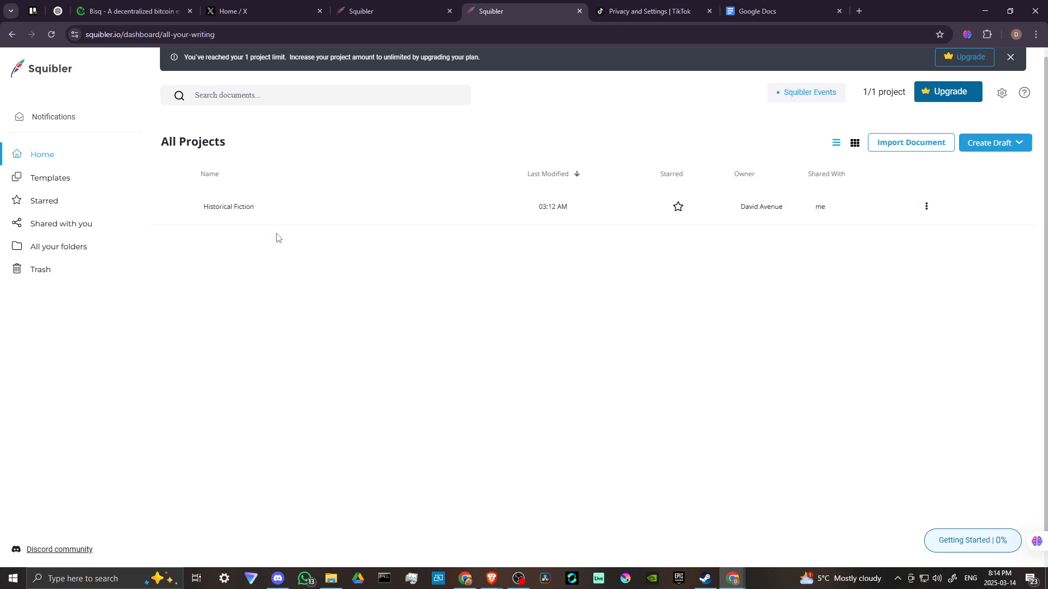
{"action": "mouse_move", "coordinate": [356, 145]}
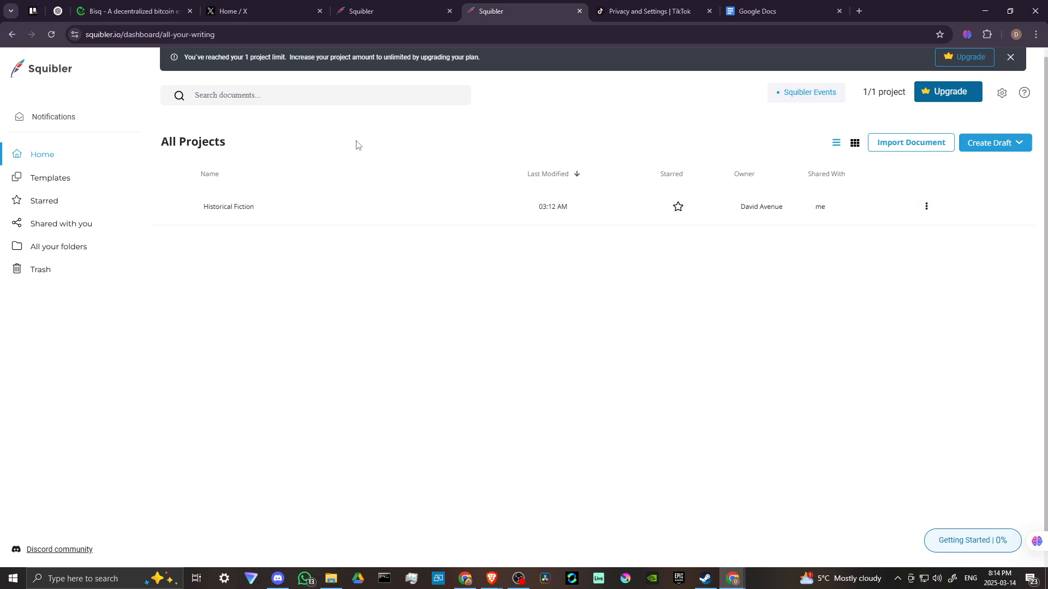
Open the Historical Fiction draft and collapse Part 1: Exposition to list only the three parts.
{"action": "left_click", "coordinate": [228, 207]}
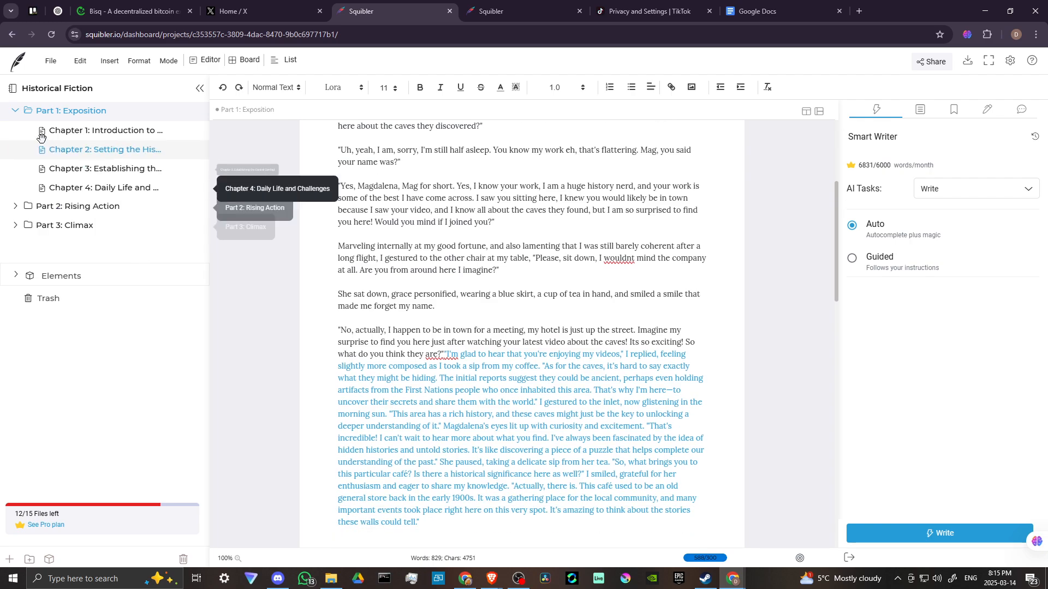
{"action": "left_click", "coordinate": [14, 110]}
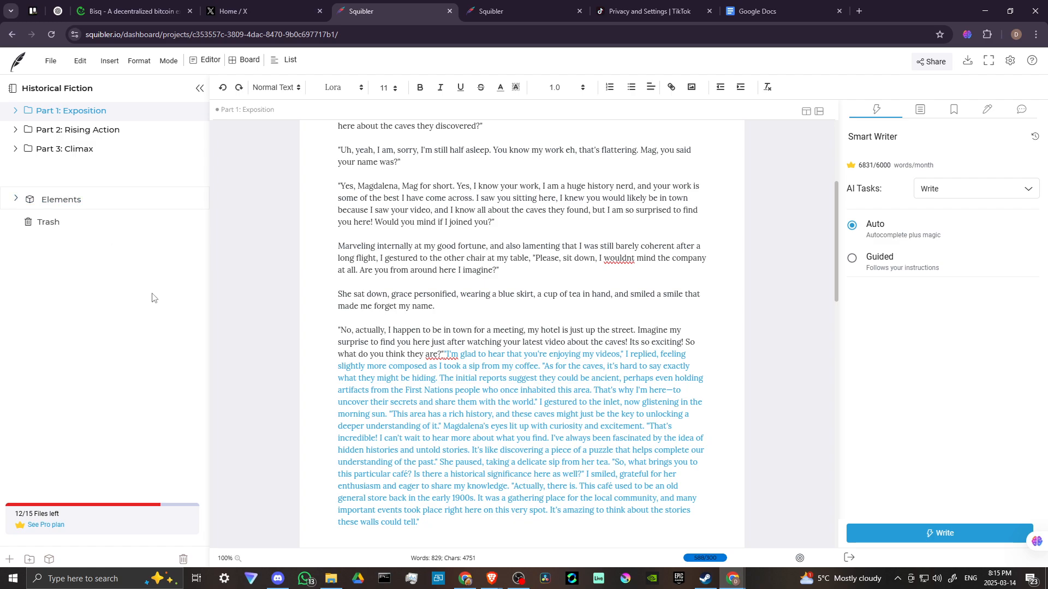
{"action": "mouse_move", "coordinate": [38, 171]}
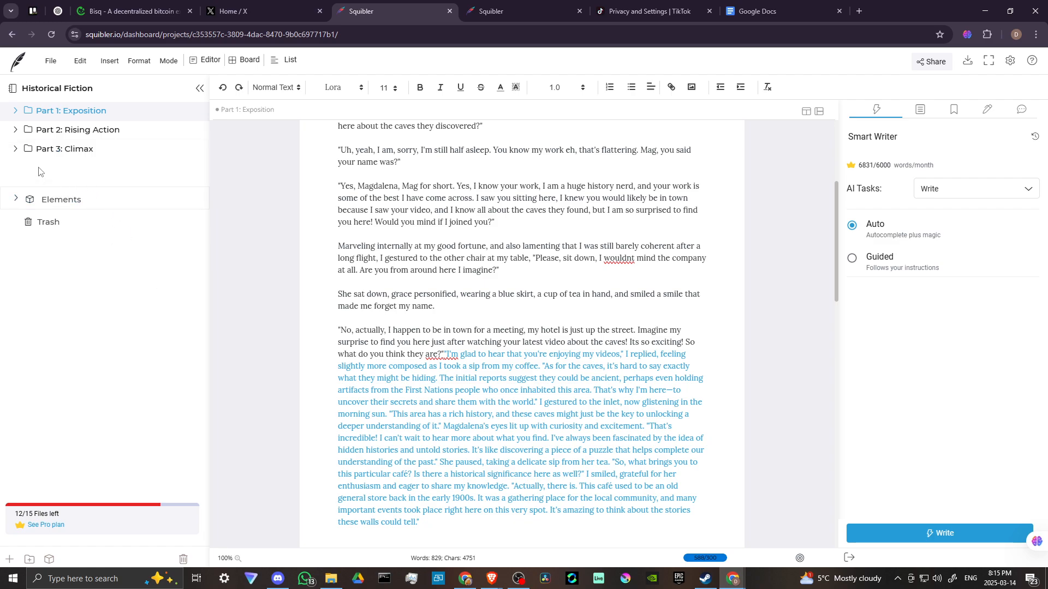
{"action": "mouse_move", "coordinate": [135, 417]}
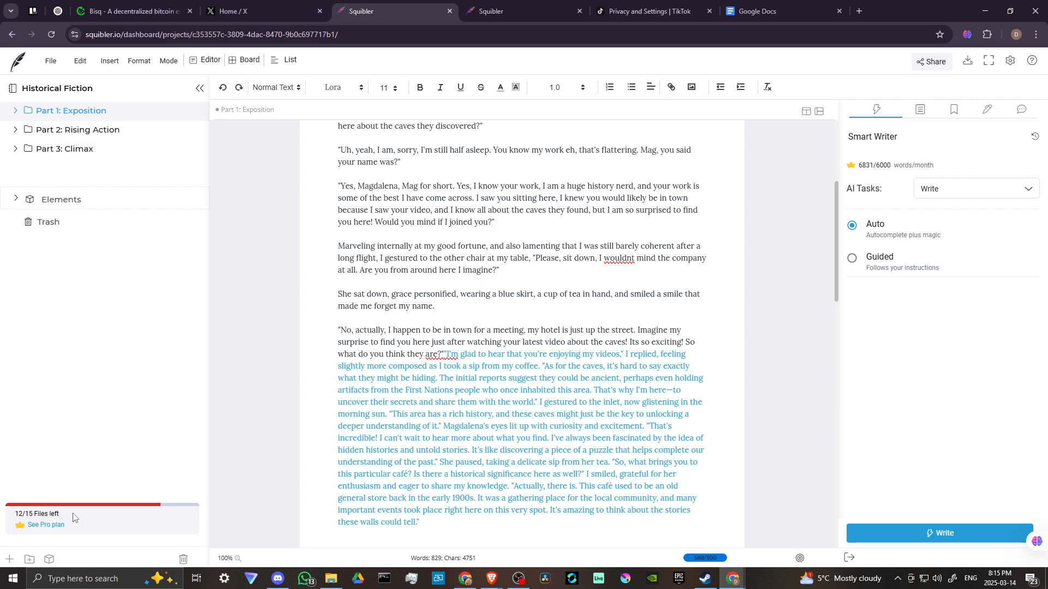
{"action": "mouse_move", "coordinate": [197, 510]}
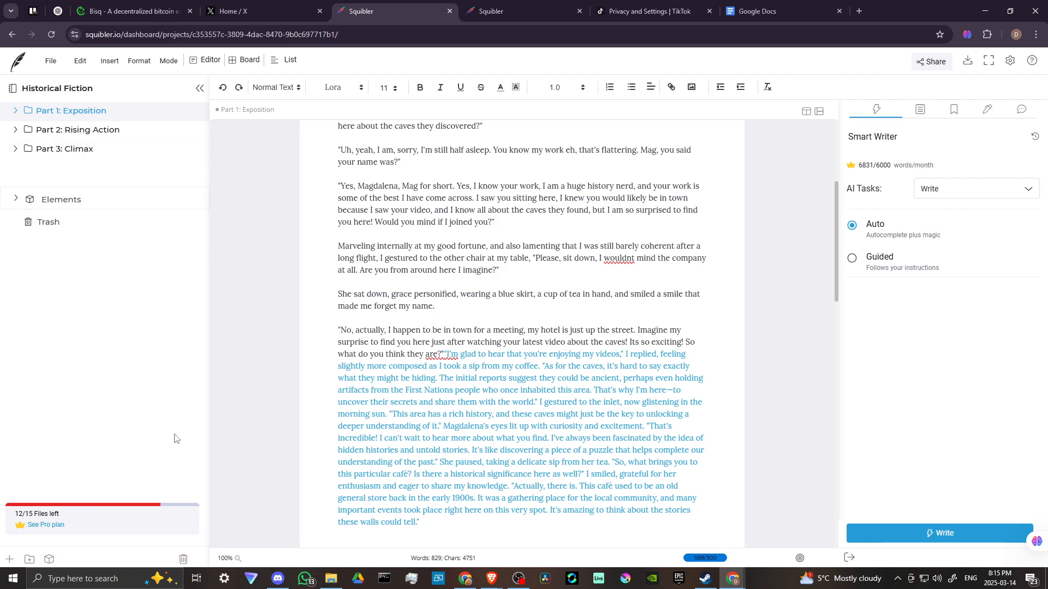
{"action": "mouse_move", "coordinate": [263, 312]}
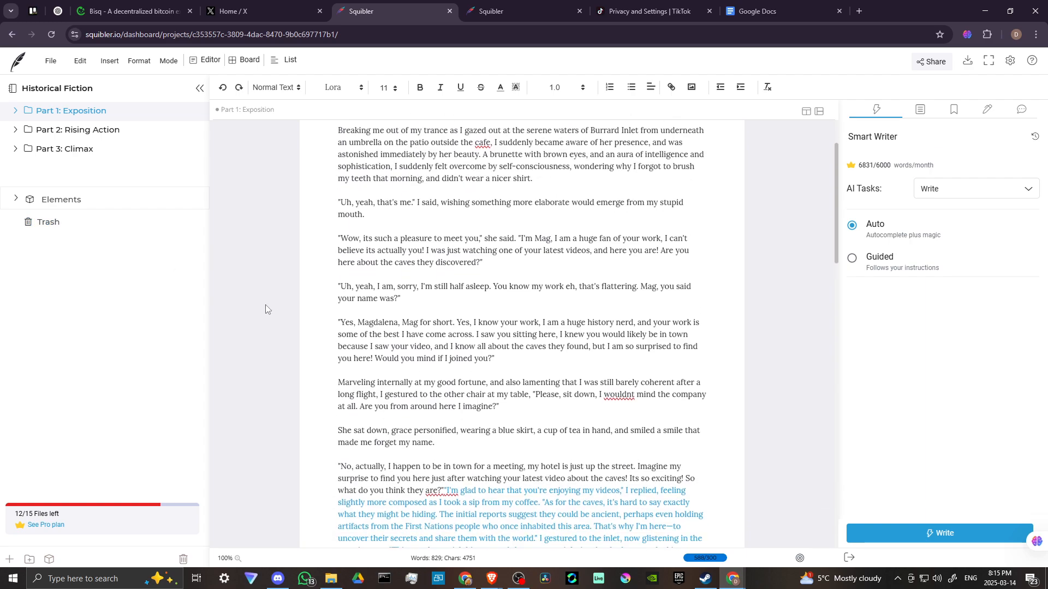
{"action": "scroll", "scroll_direction": "down", "scroll_amount": 3}
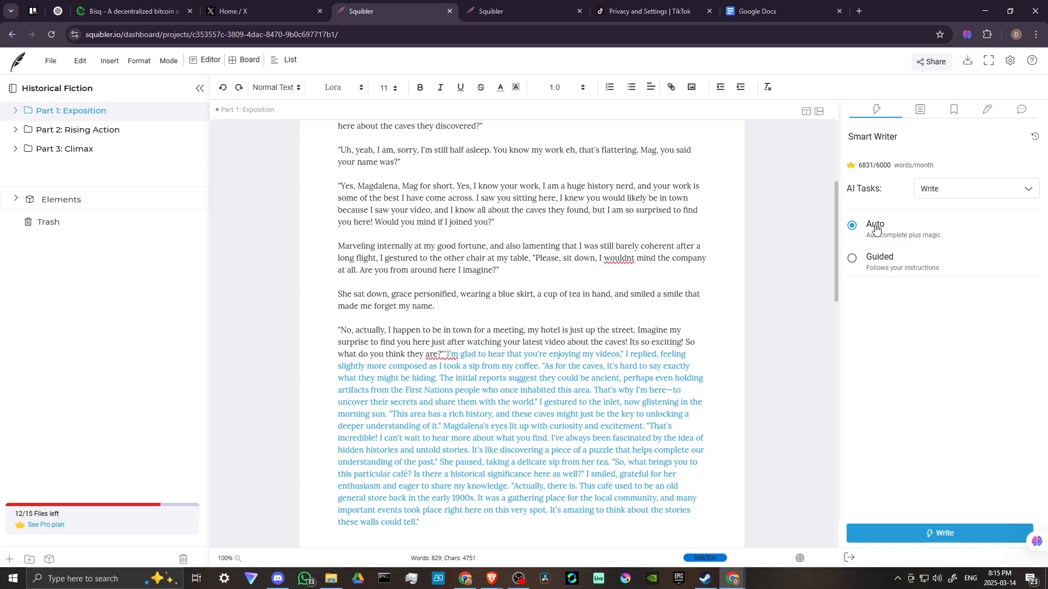
{"action": "mouse_move", "coordinate": [883, 268]}
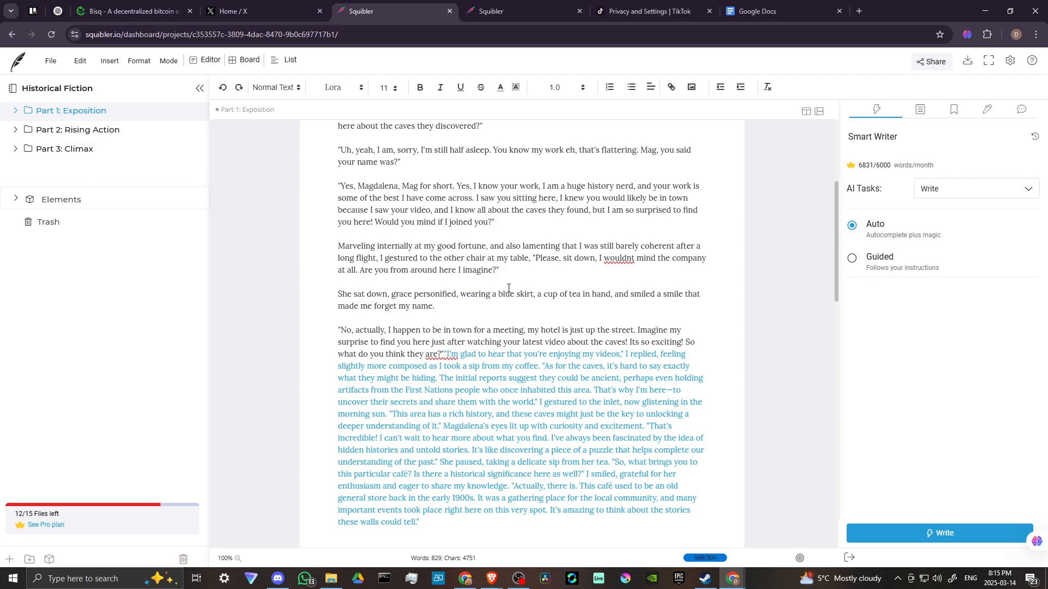
{"action": "scroll", "scroll_direction": "down", "scroll_amount": 3}
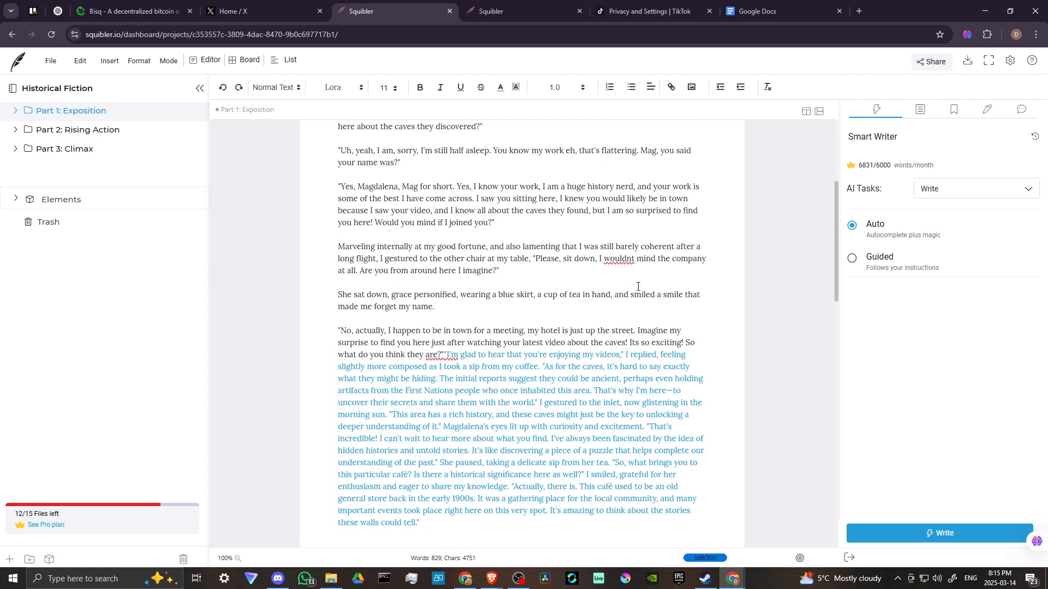
{"action": "scroll", "scroll_direction": "down", "scroll_amount": 3}
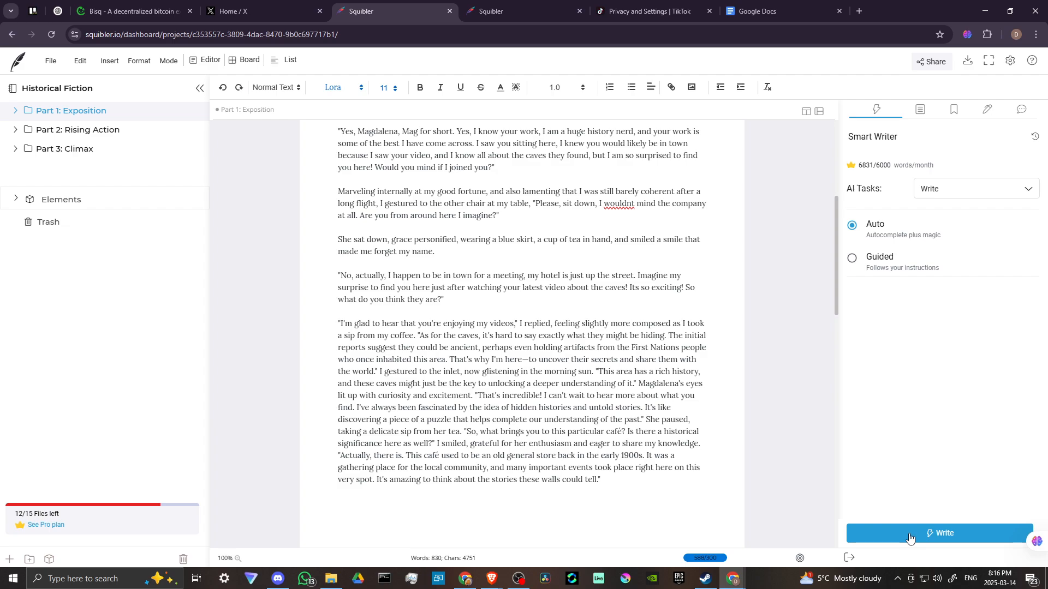
{"action": "mouse_move", "coordinate": [900, 325]}
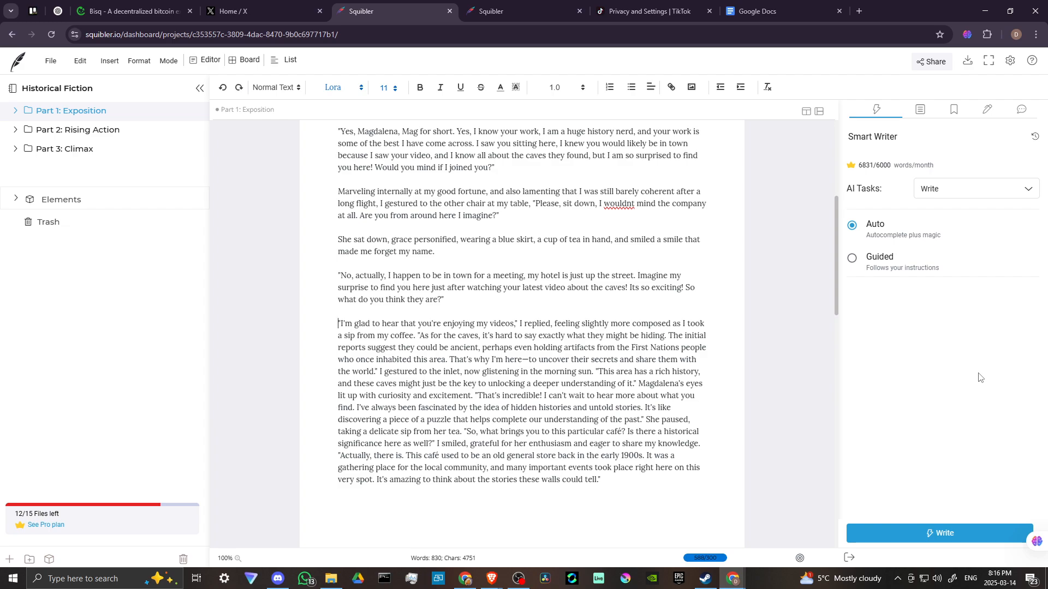
{"action": "mouse_move", "coordinate": [425, 406]}
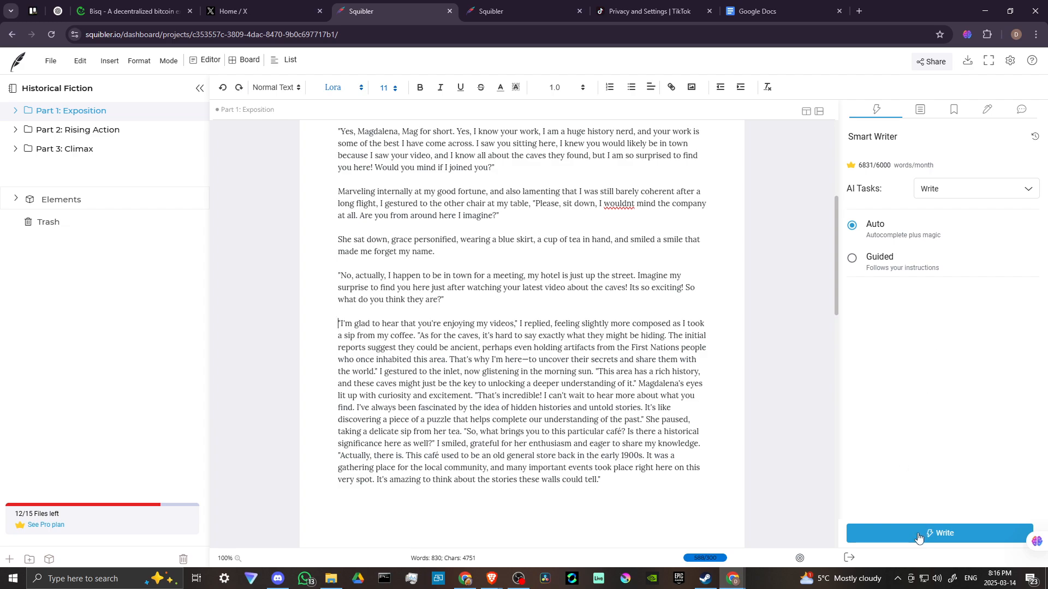
Request more Smart Writer text, then choose the $29/month Monthly plan in the Squibler Pro offer.
{"action": "left_click", "coordinate": [939, 534]}
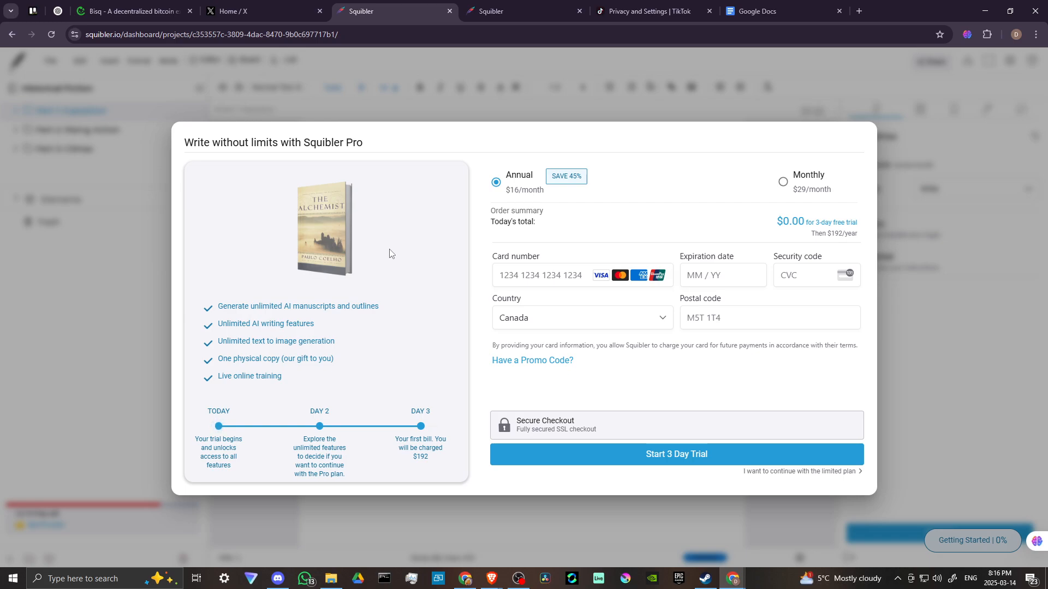
{"action": "mouse_move", "coordinate": [394, 249]}
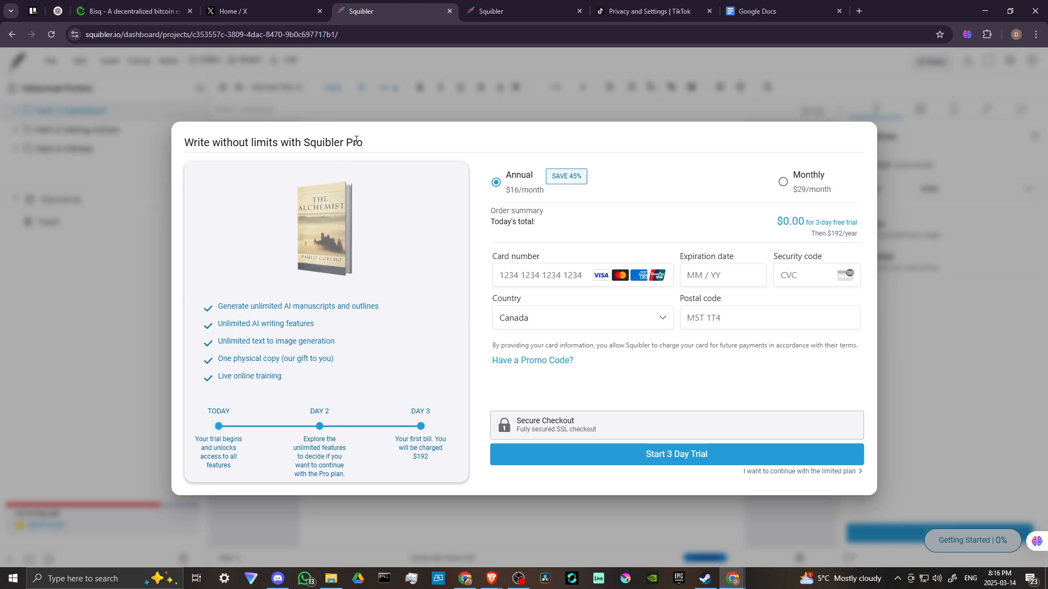
{"action": "mouse_move", "coordinate": [418, 323]}
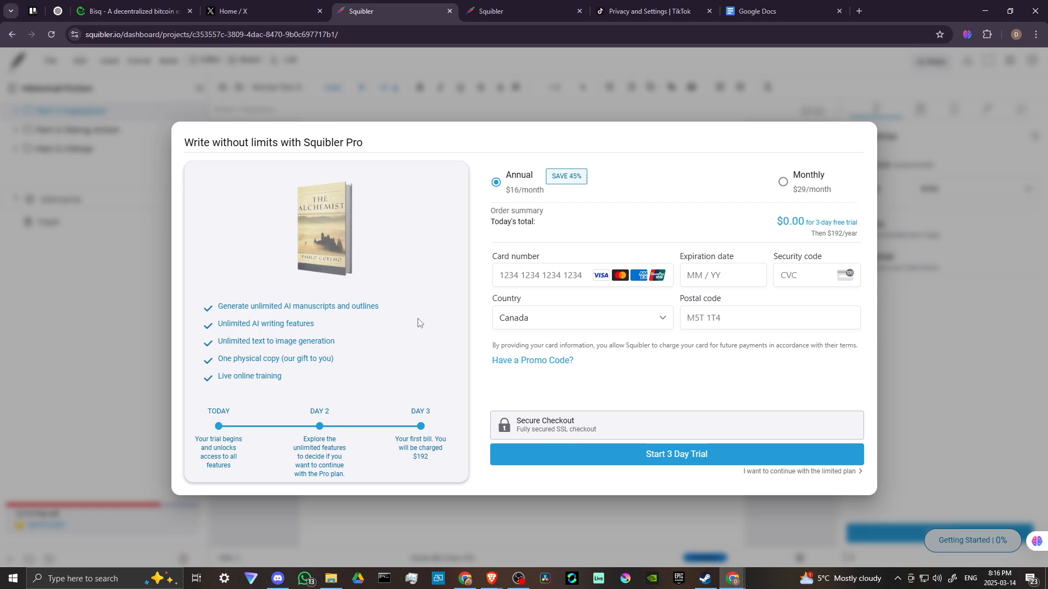
{"action": "mouse_move", "coordinate": [419, 320]}
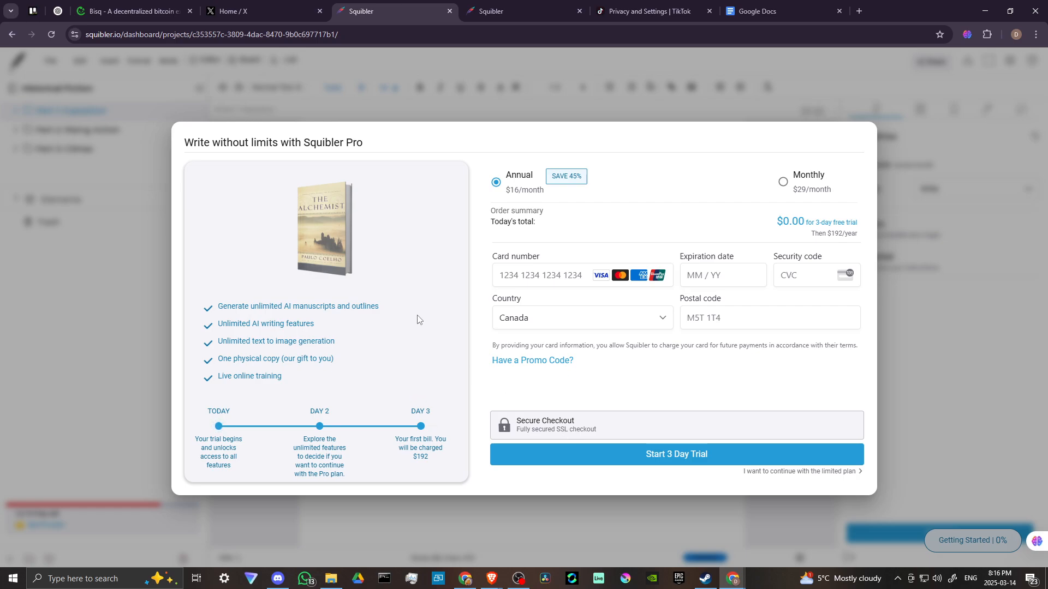
{"action": "mouse_move", "coordinate": [578, 481]}
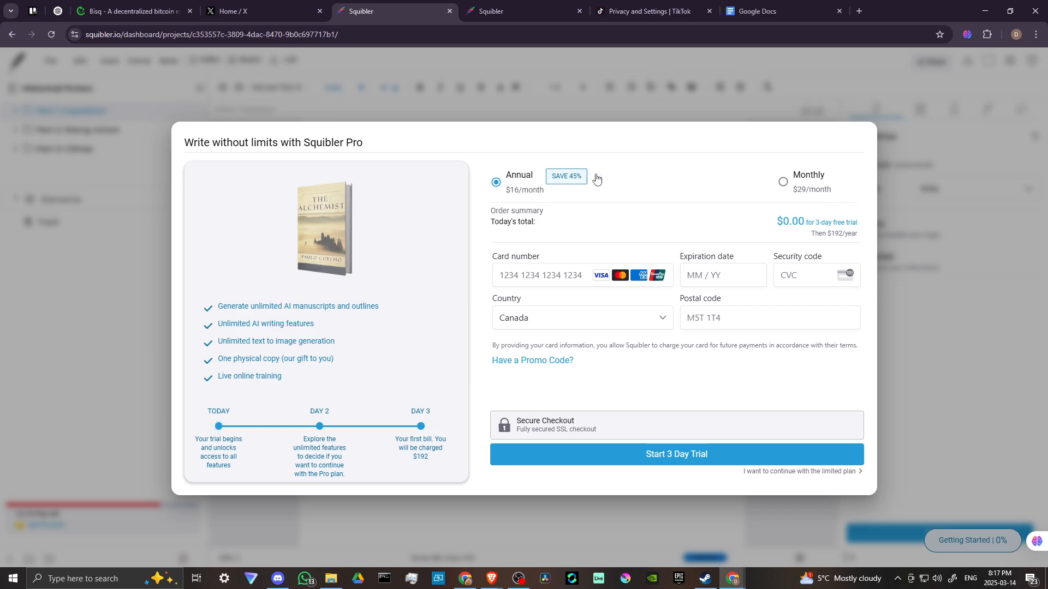
{"action": "mouse_move", "coordinate": [559, 202]}
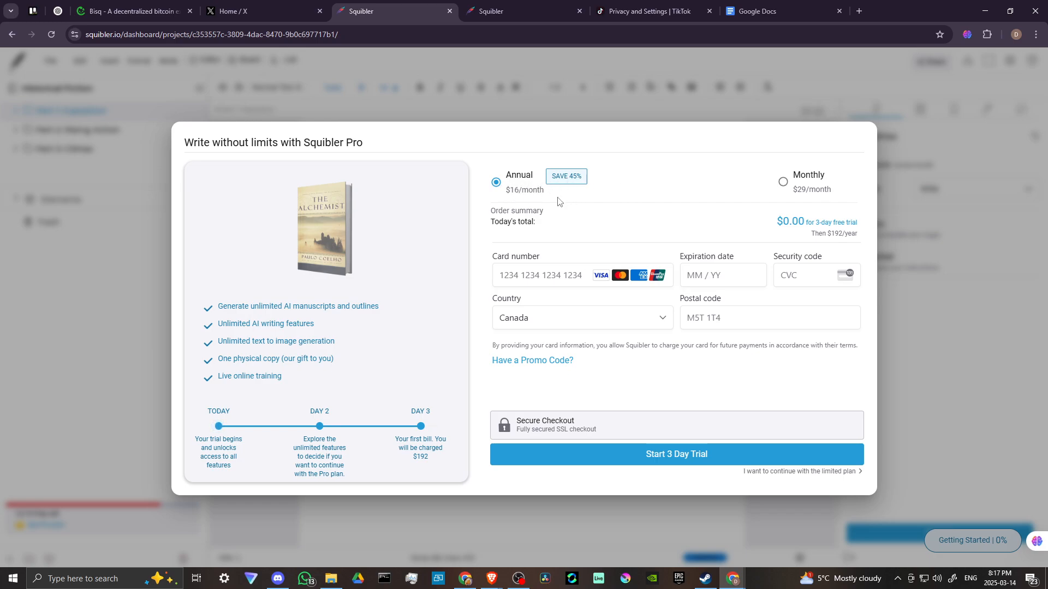
{"action": "mouse_move", "coordinate": [782, 183]}
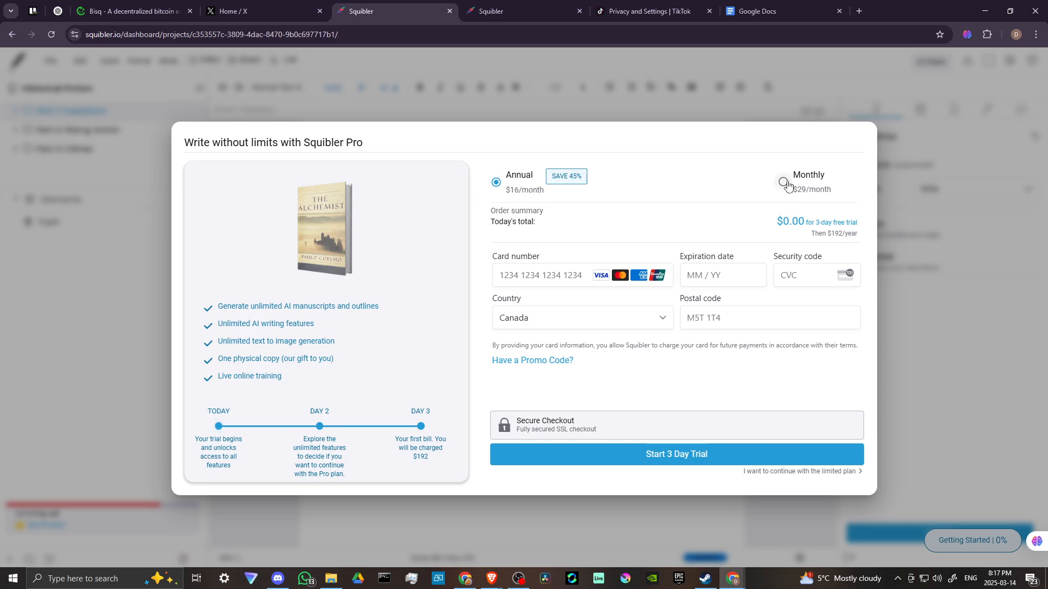
{"action": "left_click", "coordinate": [783, 183]}
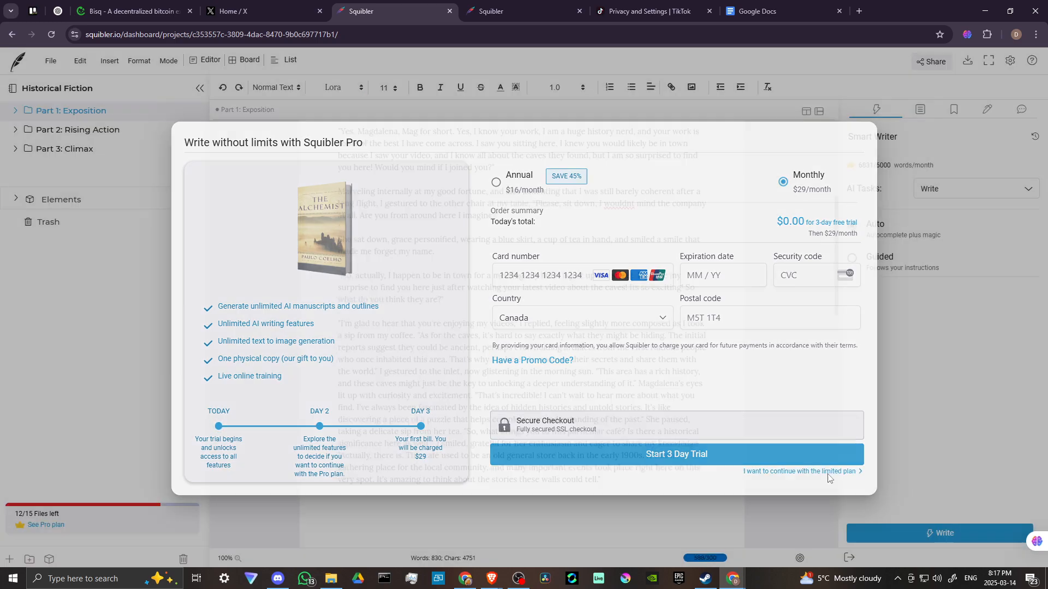
Decline Squibler Pro and continue with the limited plan, returning to the manuscript.
{"action": "left_click", "coordinate": [799, 471]}
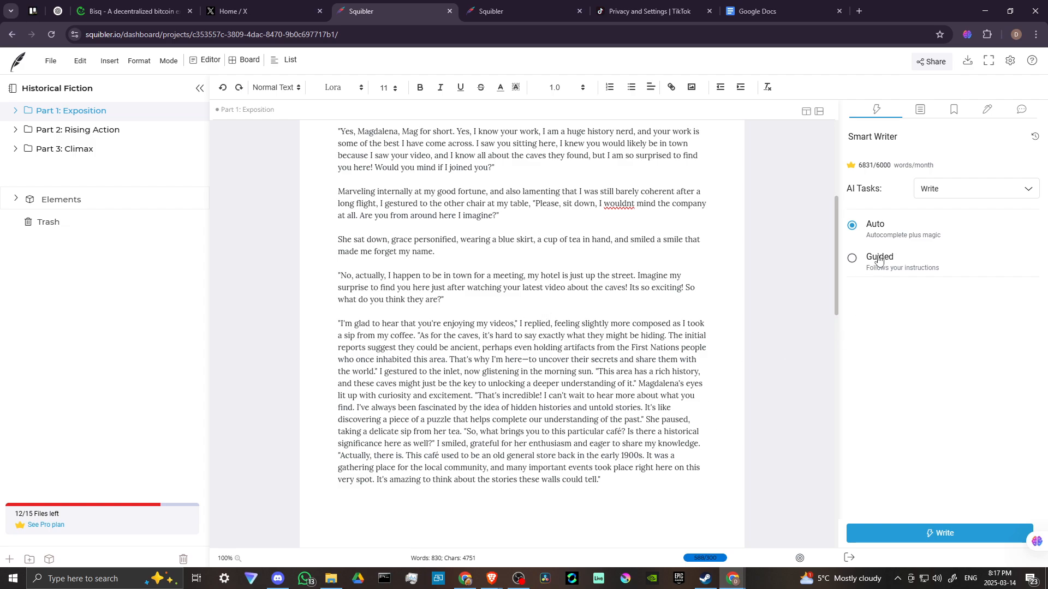
Switch Smart Writer to Guided mode and review the story elements that can be included.
{"action": "left_click", "coordinate": [851, 257]}
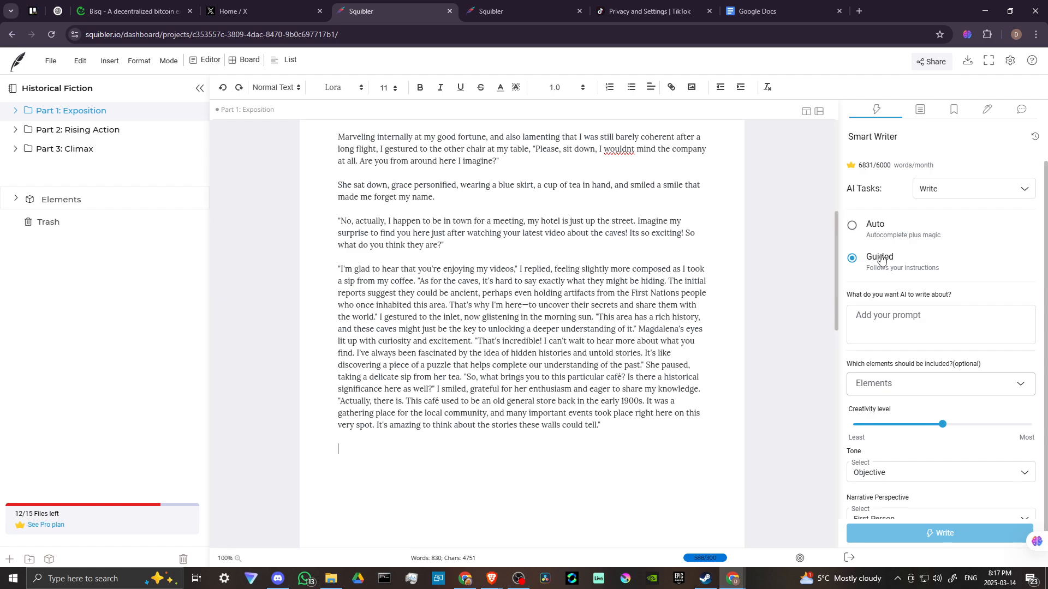
{"action": "mouse_move", "coordinate": [882, 260]}
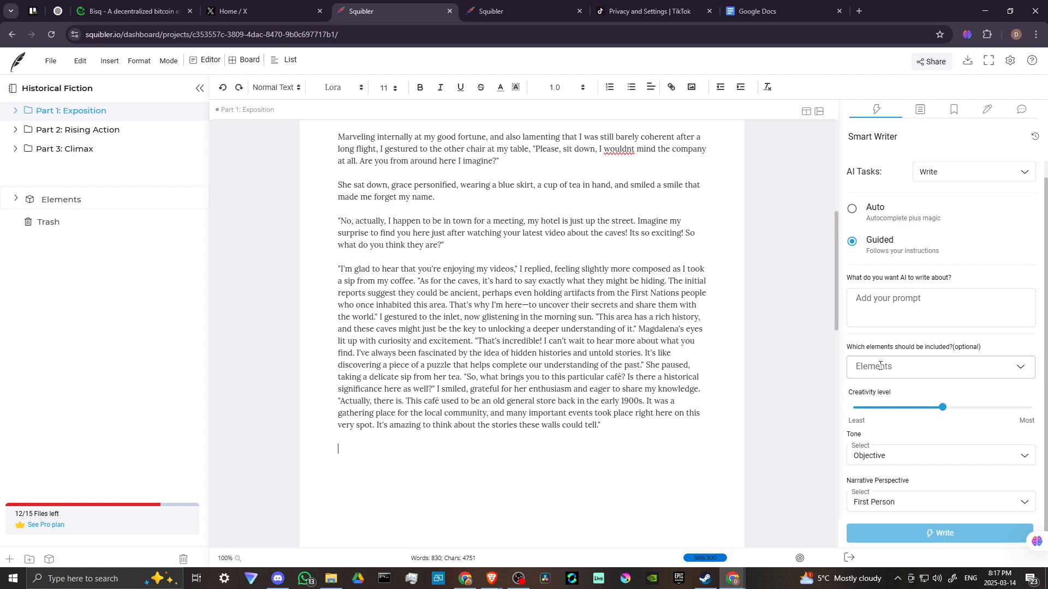
{"action": "left_click", "coordinate": [939, 367]}
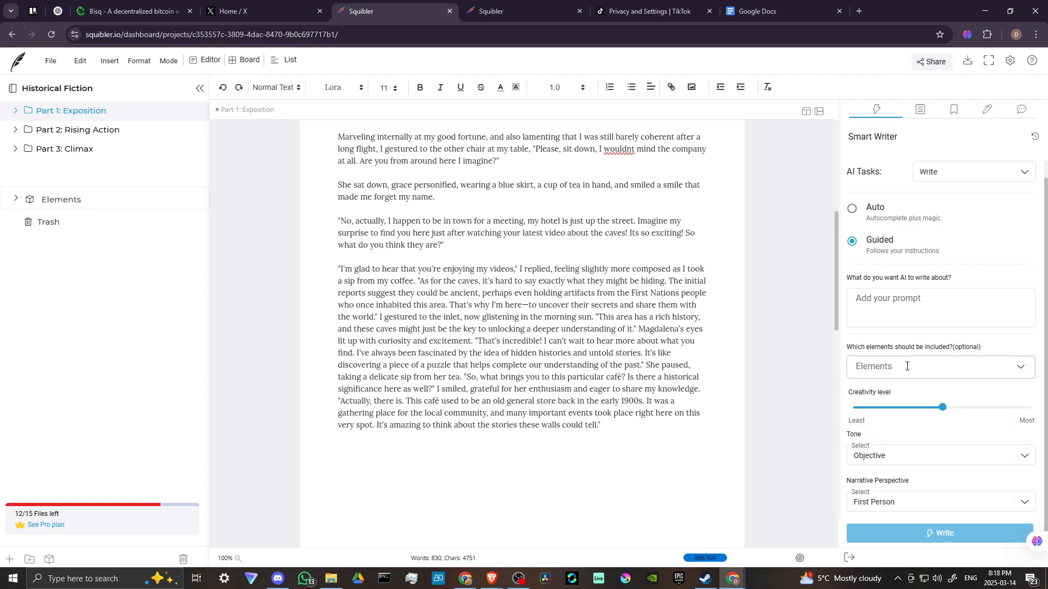
{"action": "left_click", "coordinate": [938, 366]}
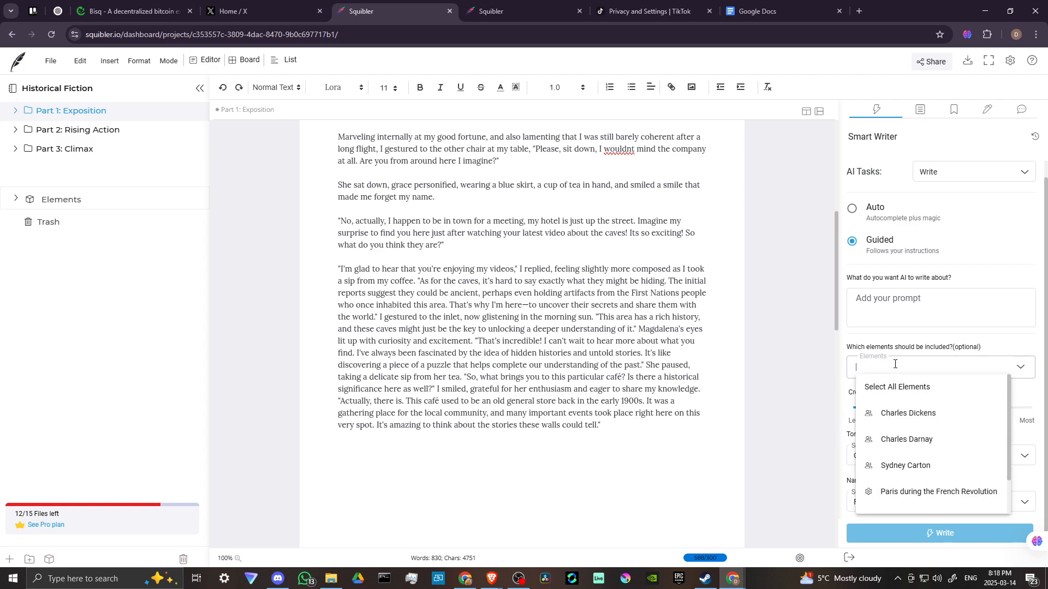
{"action": "scroll", "scroll_direction": "down", "scroll_amount": 3}
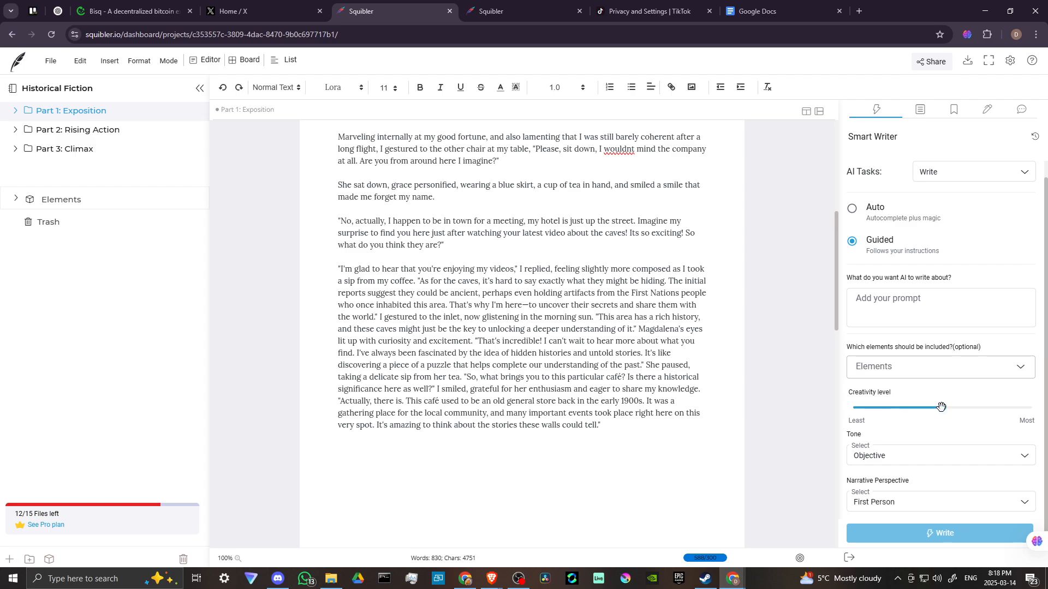
Set creativity to 42 and review the tone and narrative perspective choices (Objective, First Person).
{"action": "left_click_drag", "start_coordinate": [941, 407], "coordinate": [853, 407]}
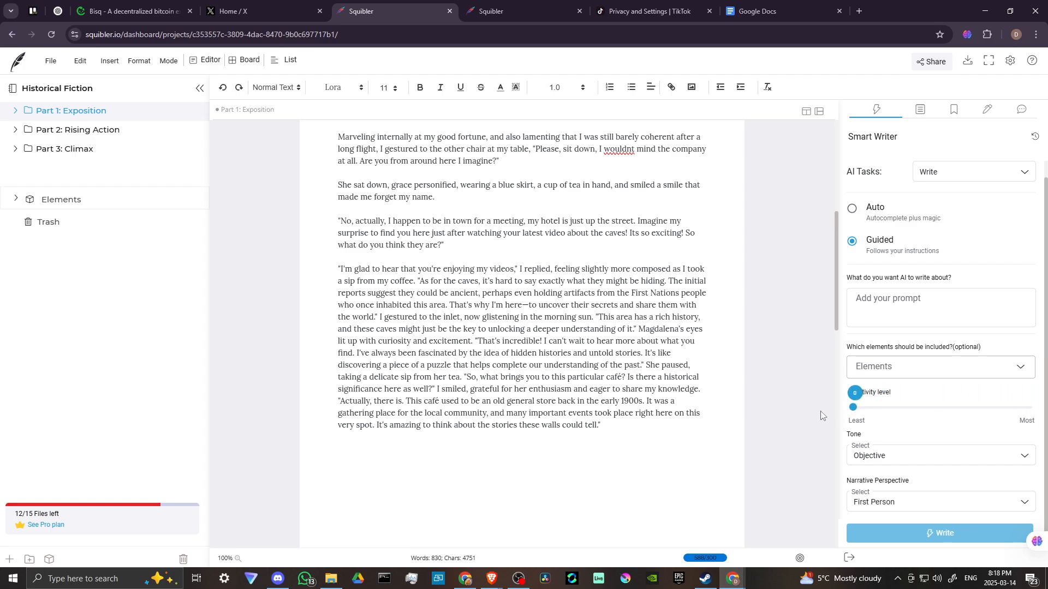
{"action": "left_click_drag", "start_coordinate": [853, 407], "coordinate": [928, 408]}
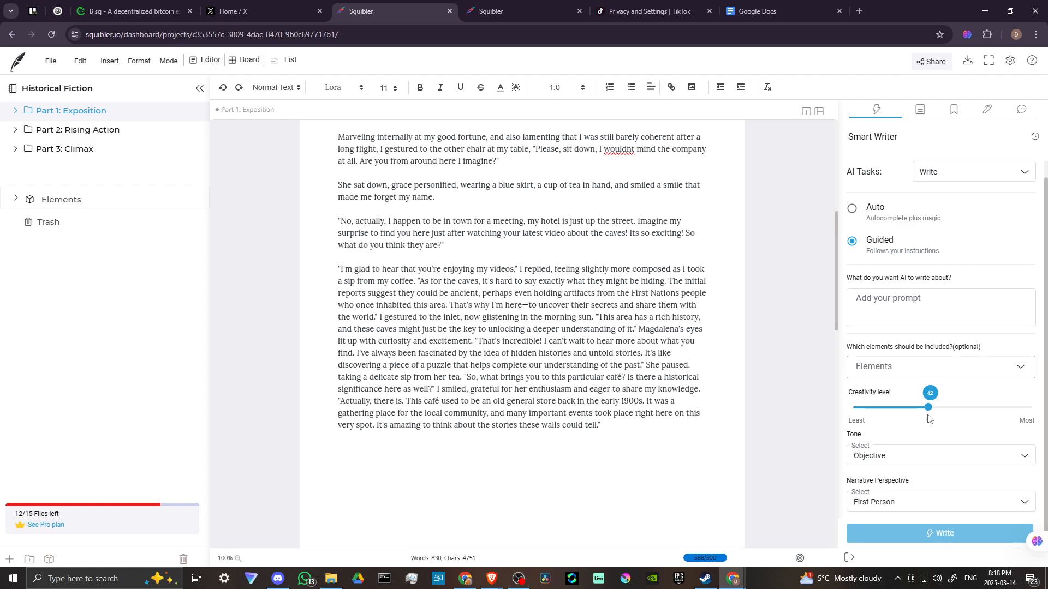
{"action": "mouse_move", "coordinate": [932, 419]}
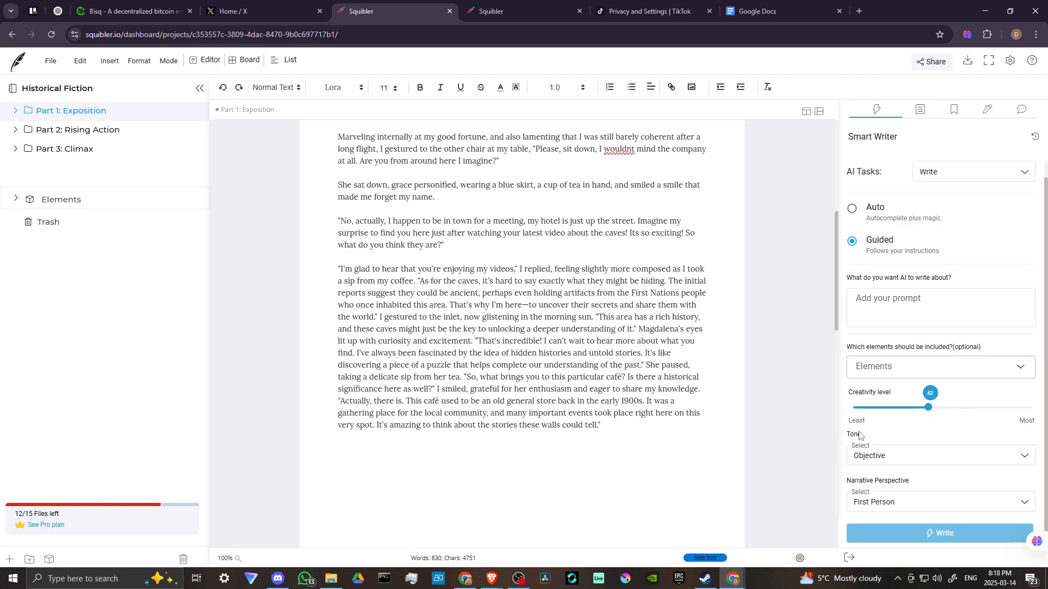
{"action": "left_click", "coordinate": [938, 455]}
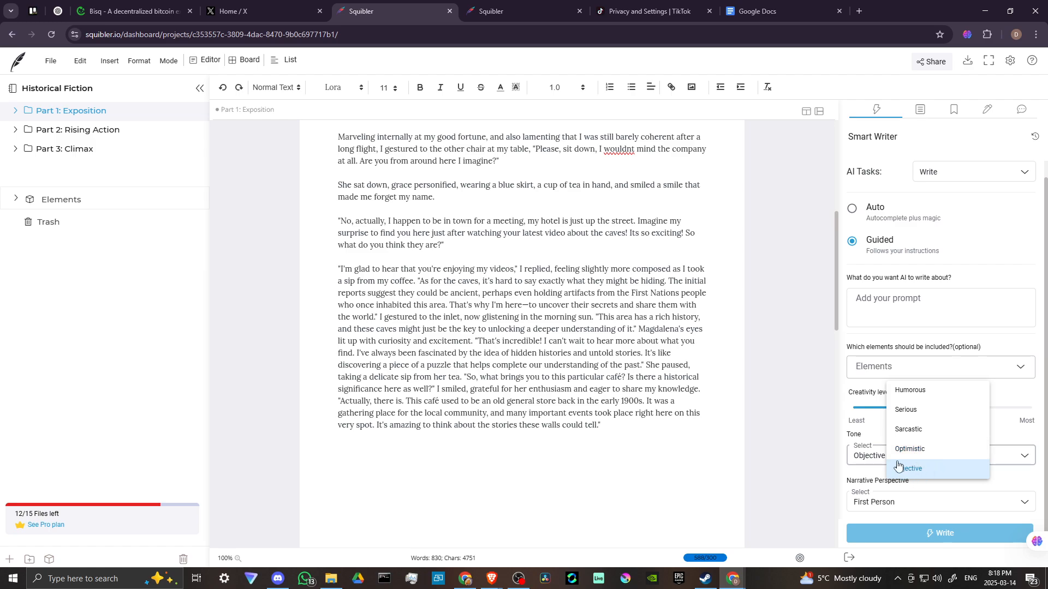
{"action": "mouse_move", "coordinate": [939, 429]}
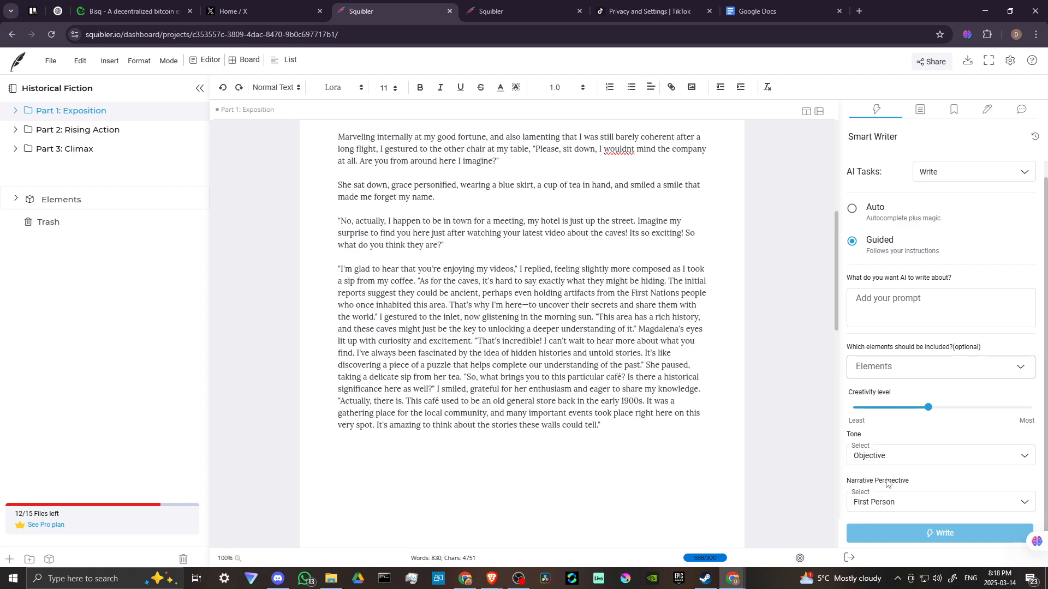
{"action": "left_click", "coordinate": [938, 502]}
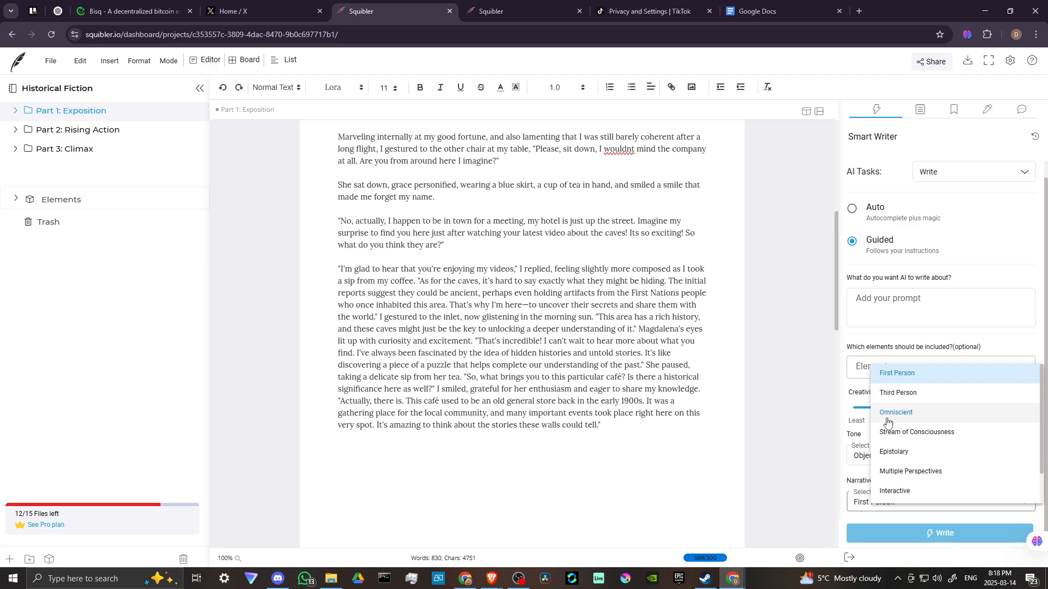
{"action": "mouse_move", "coordinate": [909, 461]}
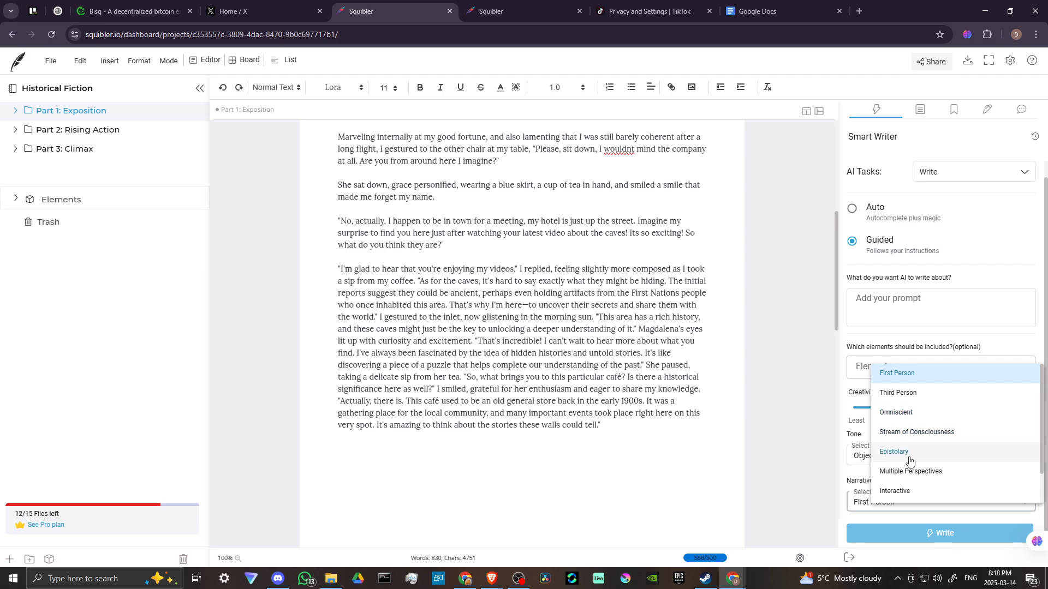
{"action": "mouse_move", "coordinate": [910, 471]}
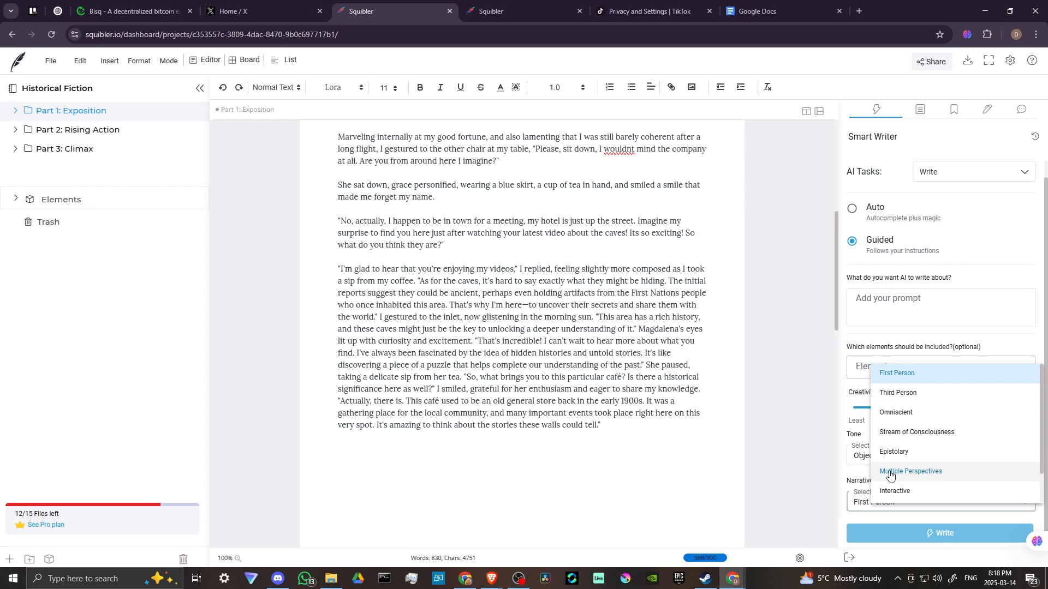
{"action": "mouse_move", "coordinate": [826, 493]}
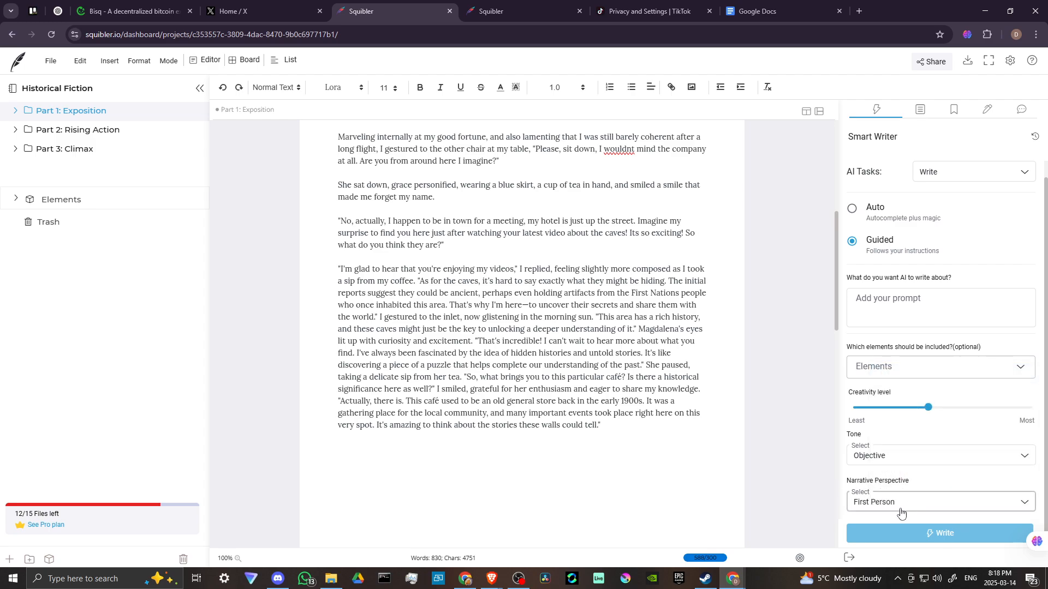
Enter the guided prompt "Mag wants to know more about Edmunds book".
{"action": "left_click", "coordinate": [337, 459]}
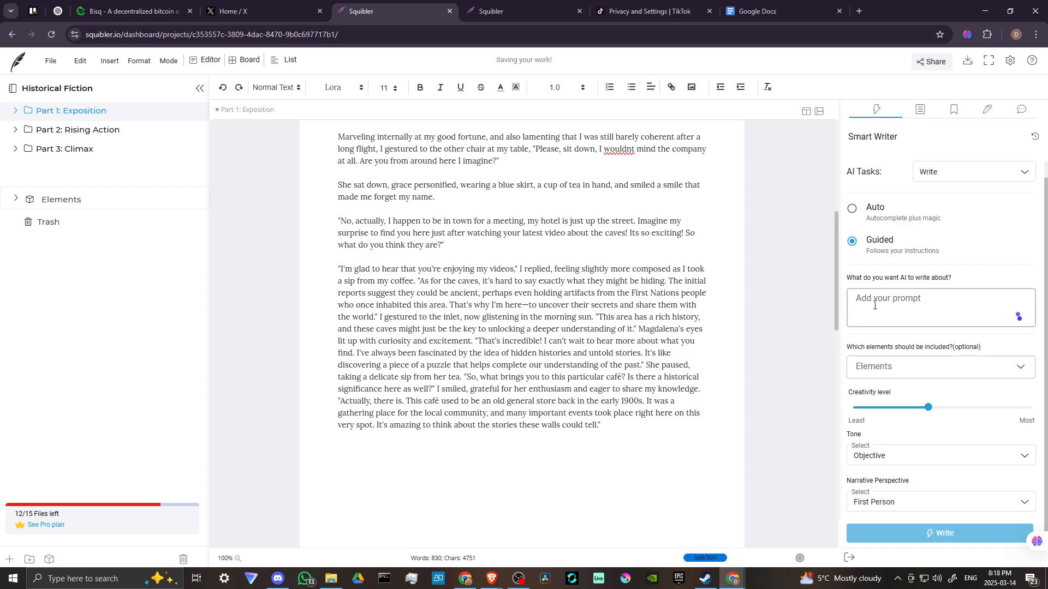
{"action": "type", "text": "Mag"}
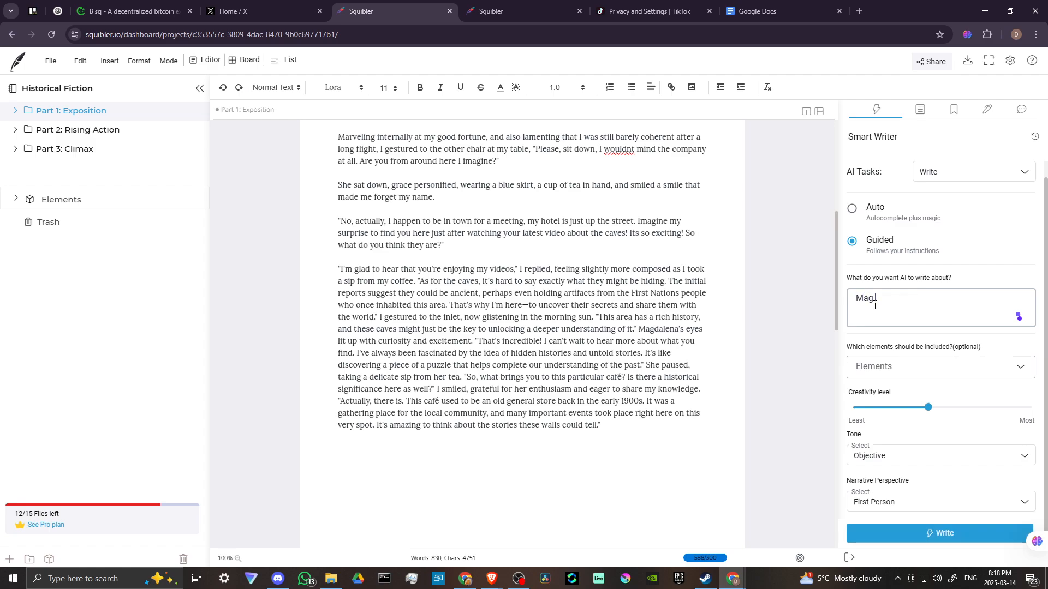
{"action": "type", "text": "wants to kn"}
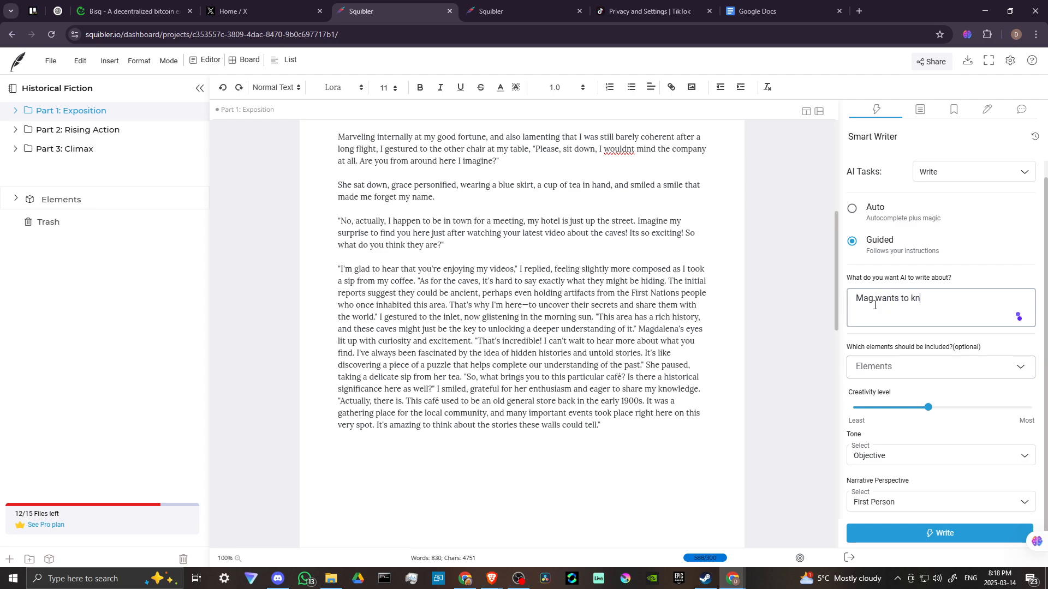
{"action": "type", "text": "ow more about"}
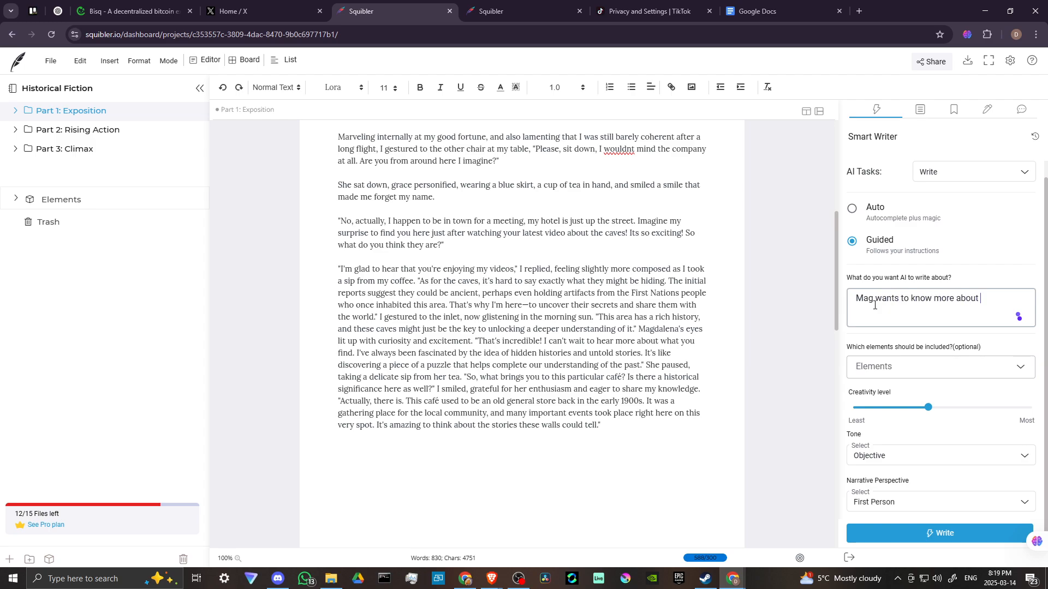
{"action": "type", "text": "Edd"}
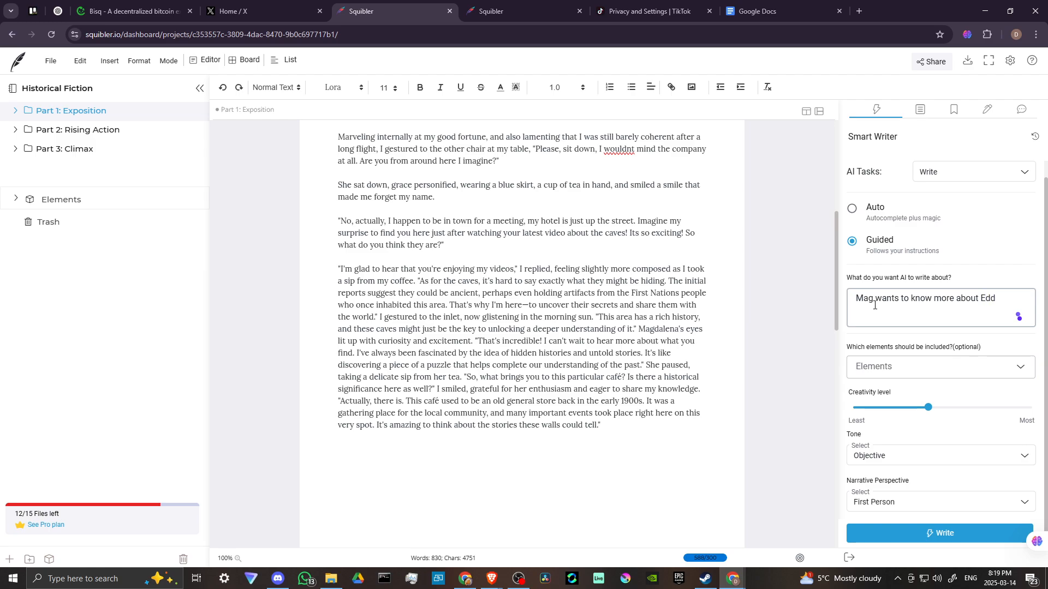
{"action": "type", "text": "y"}
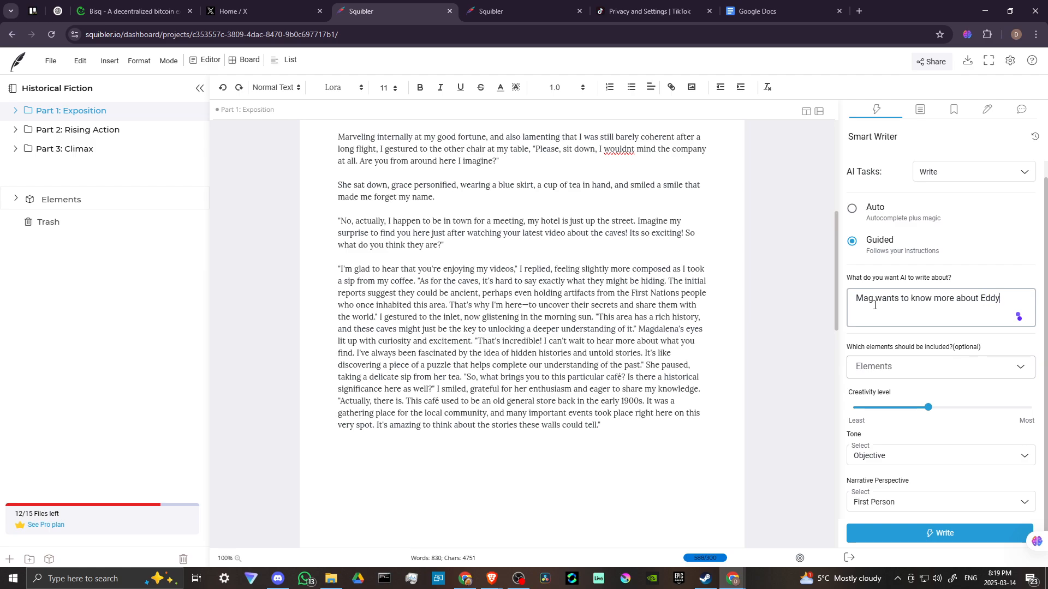
{"action": "type", "text": "Edmunds book"}
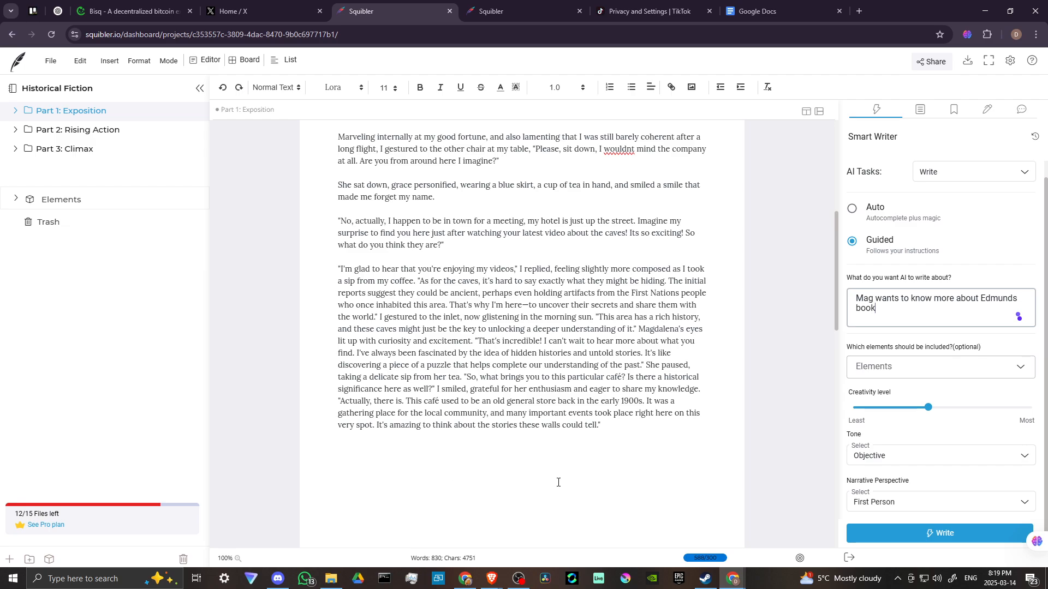
{"action": "mouse_move", "coordinate": [532, 487]}
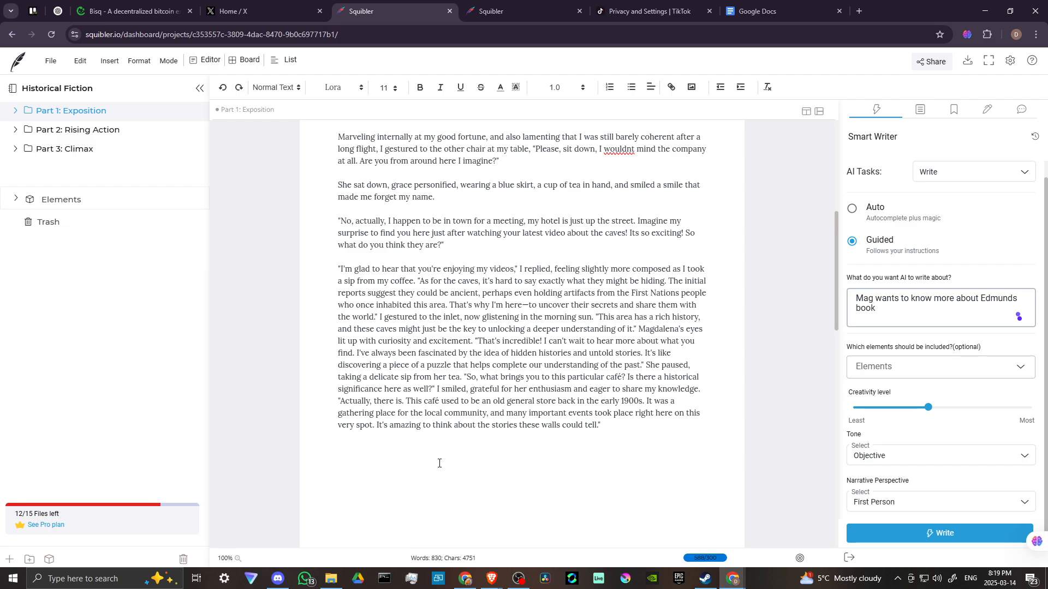
{"action": "mouse_move", "coordinate": [399, 464]}
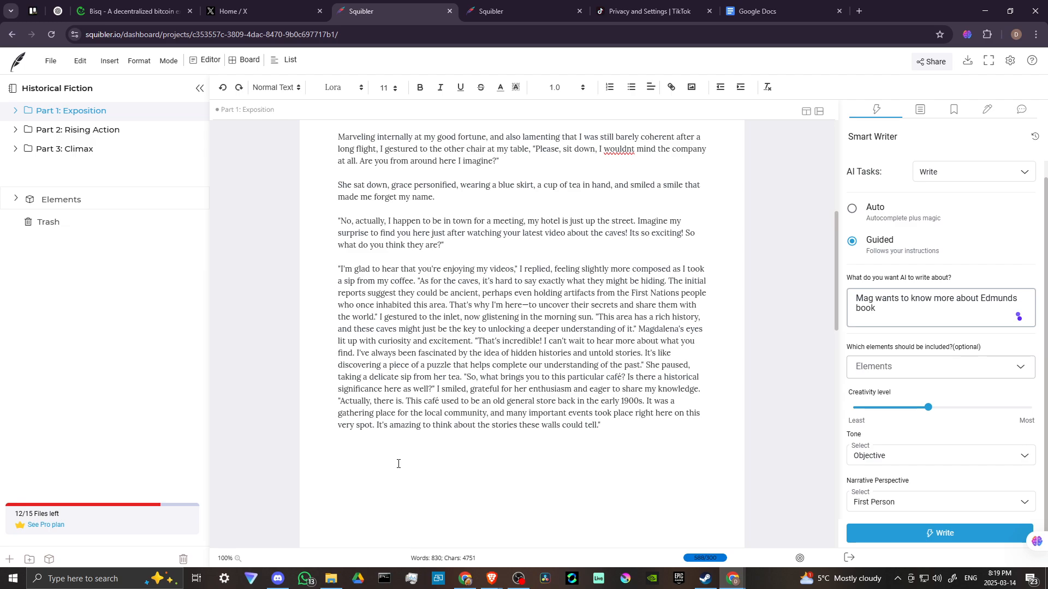
{"action": "mouse_move", "coordinate": [235, 156]}
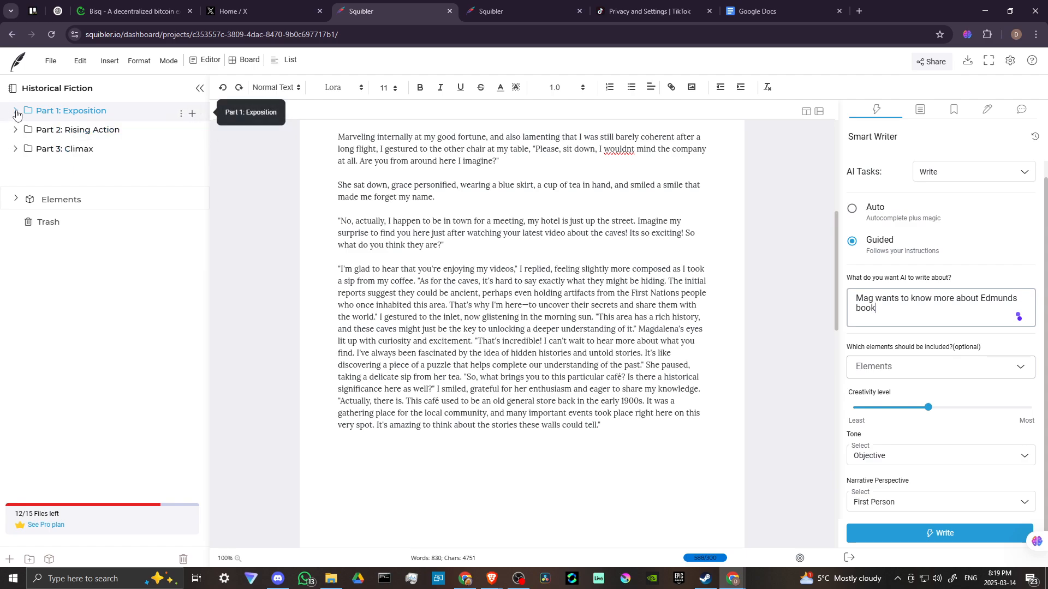
Expand Part 1: Exposition and Part 2: Rising Action to list their chapters.
{"action": "left_click", "coordinate": [15, 110]}
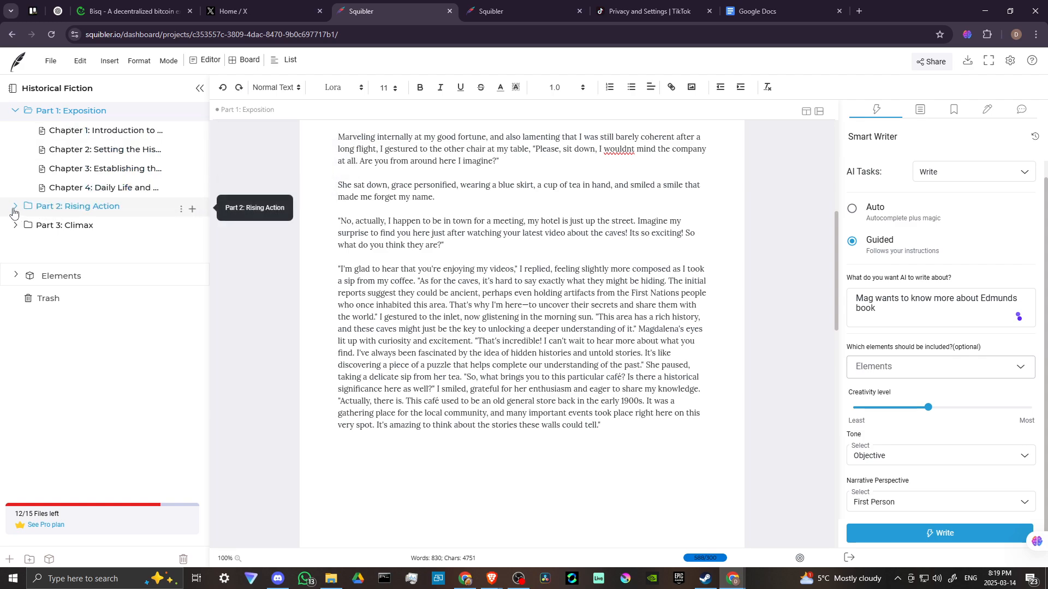
{"action": "left_click", "coordinate": [14, 206]}
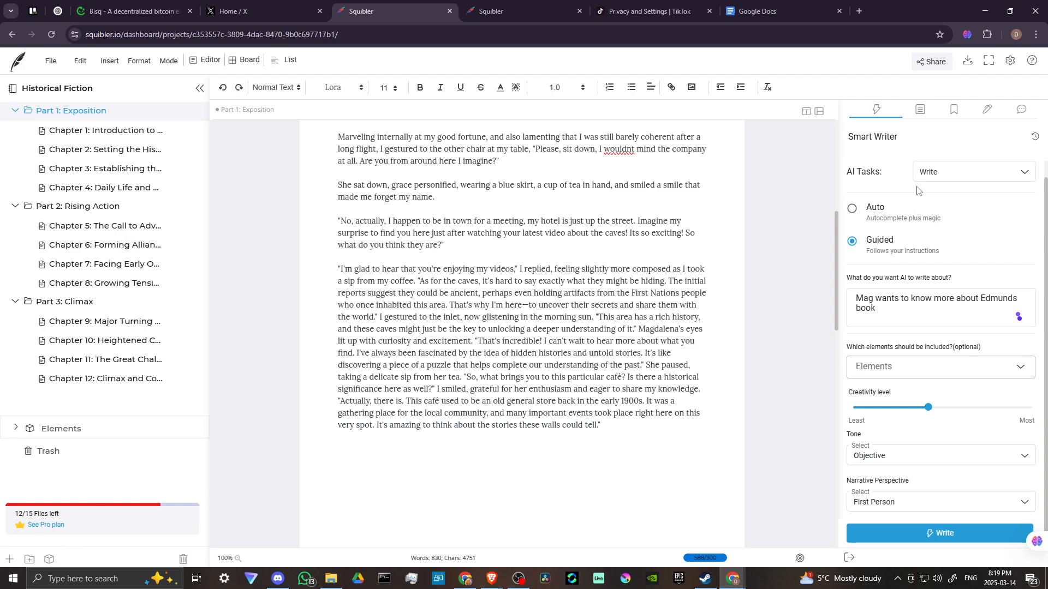
{"action": "mouse_move", "coordinate": [926, 97]}
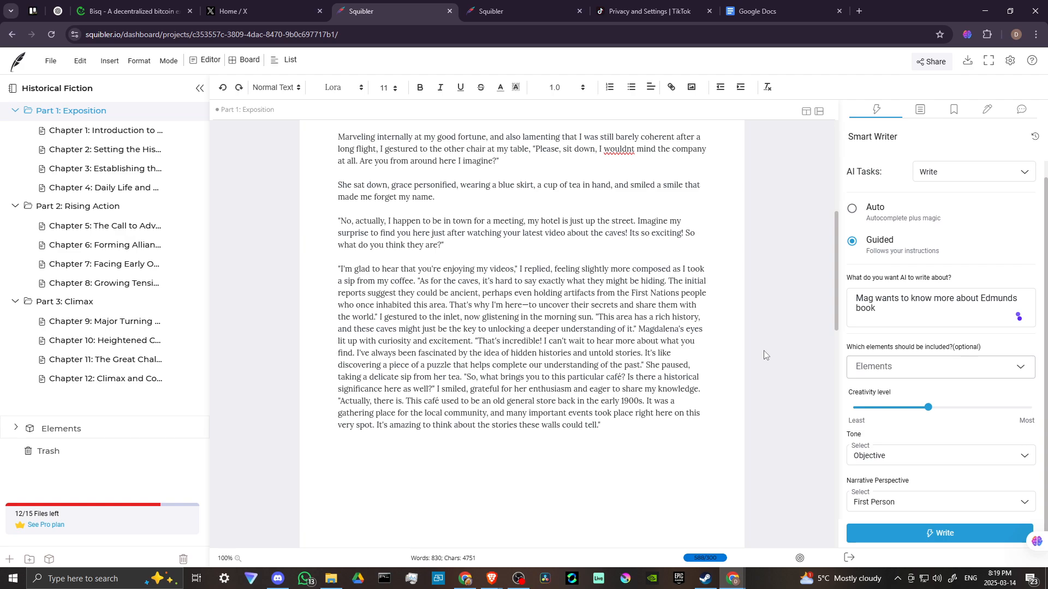
{"action": "mouse_move", "coordinate": [447, 320]}
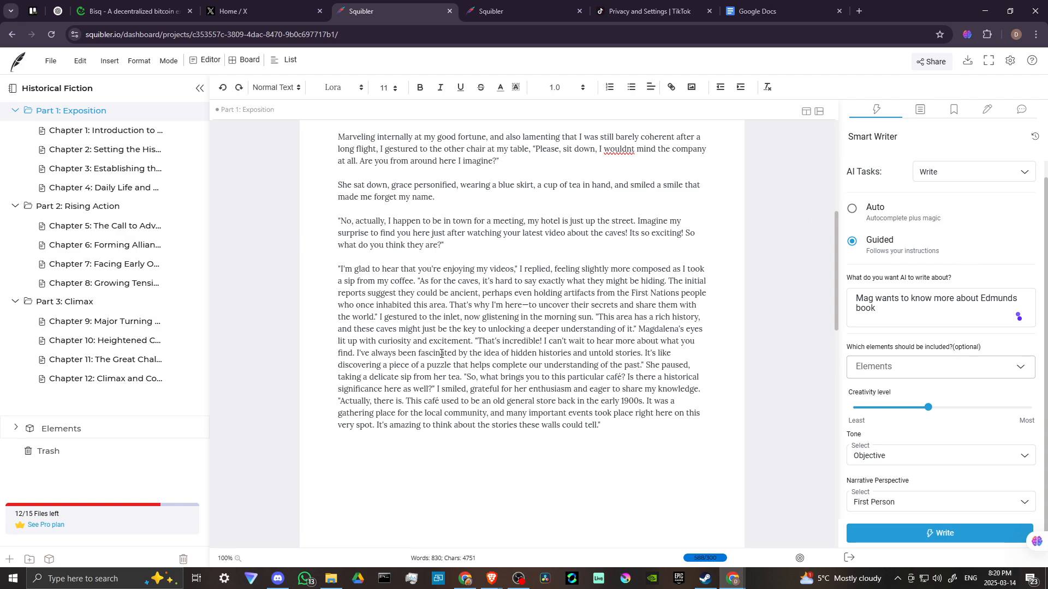
{"action": "mouse_move", "coordinate": [575, 301]}
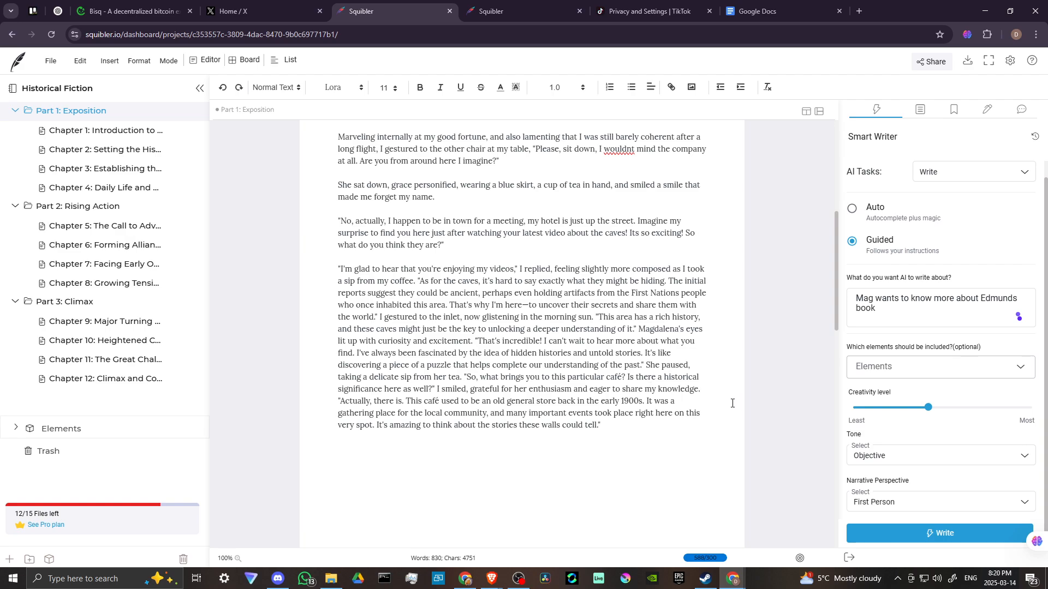
{"action": "mouse_move", "coordinate": [807, 466]}
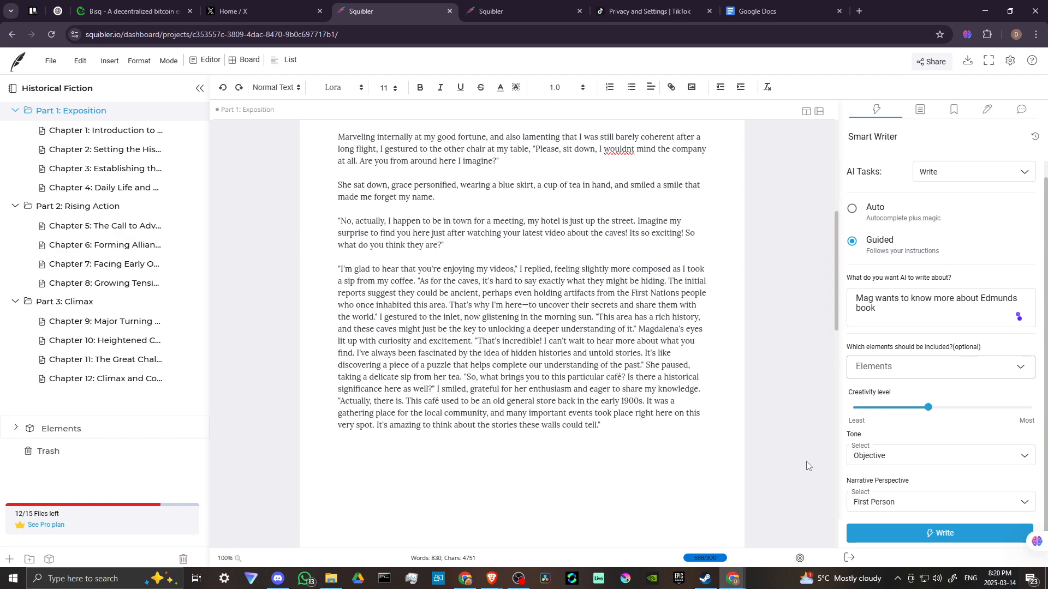
{"action": "mouse_move", "coordinate": [906, 504]}
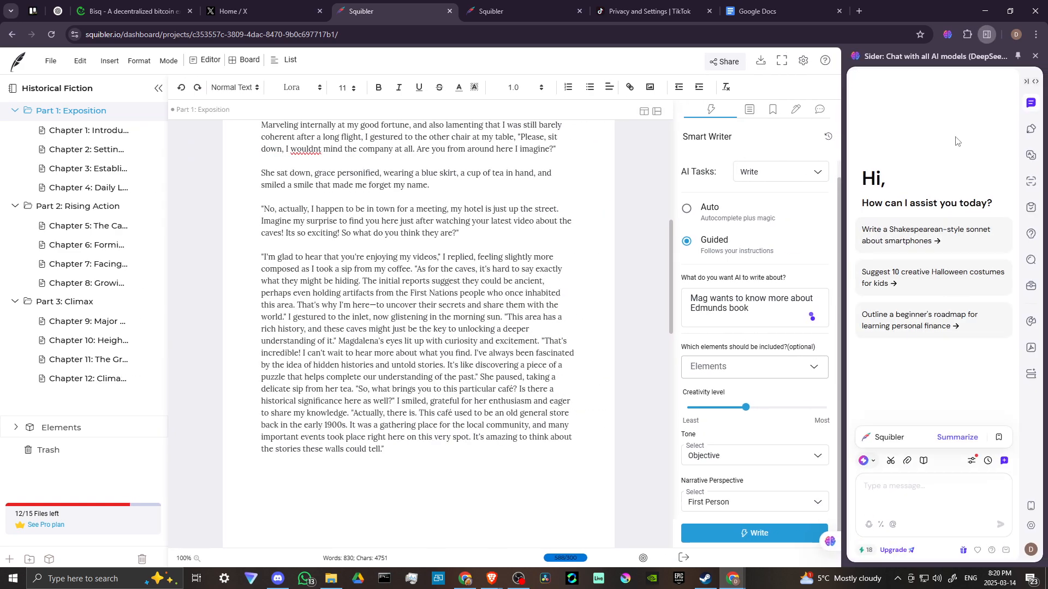
{"action": "left_click", "coordinate": [929, 489]}
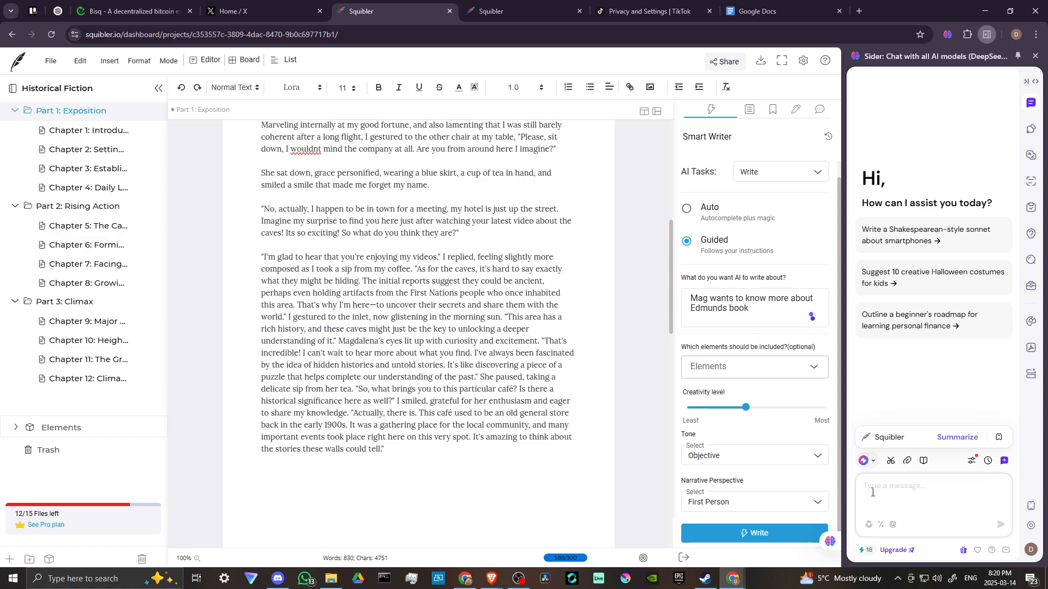
{"action": "mouse_move", "coordinate": [894, 478]}
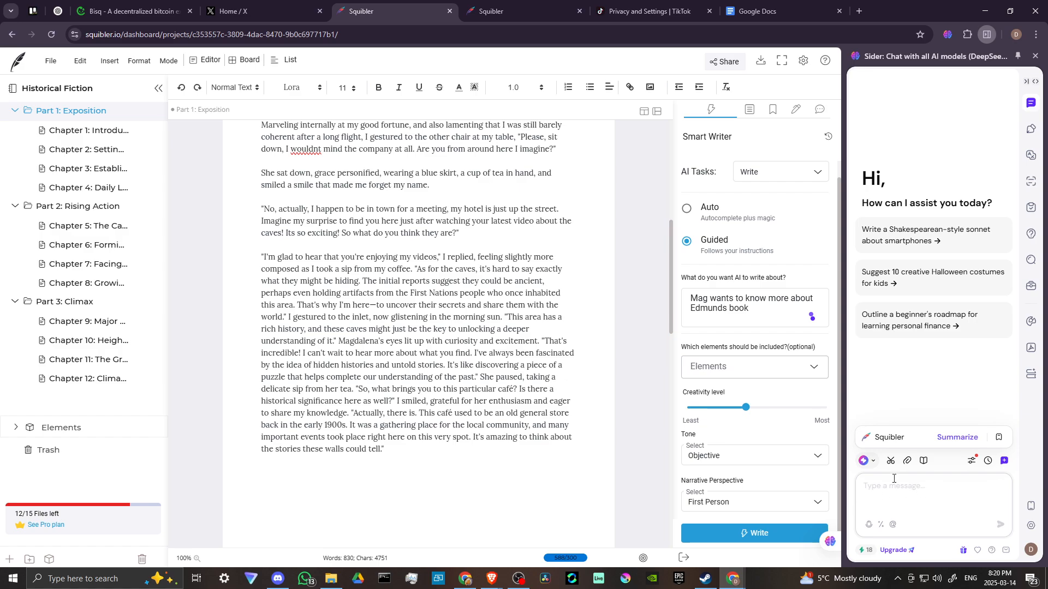
{"action": "mouse_move", "coordinate": [862, 460]}
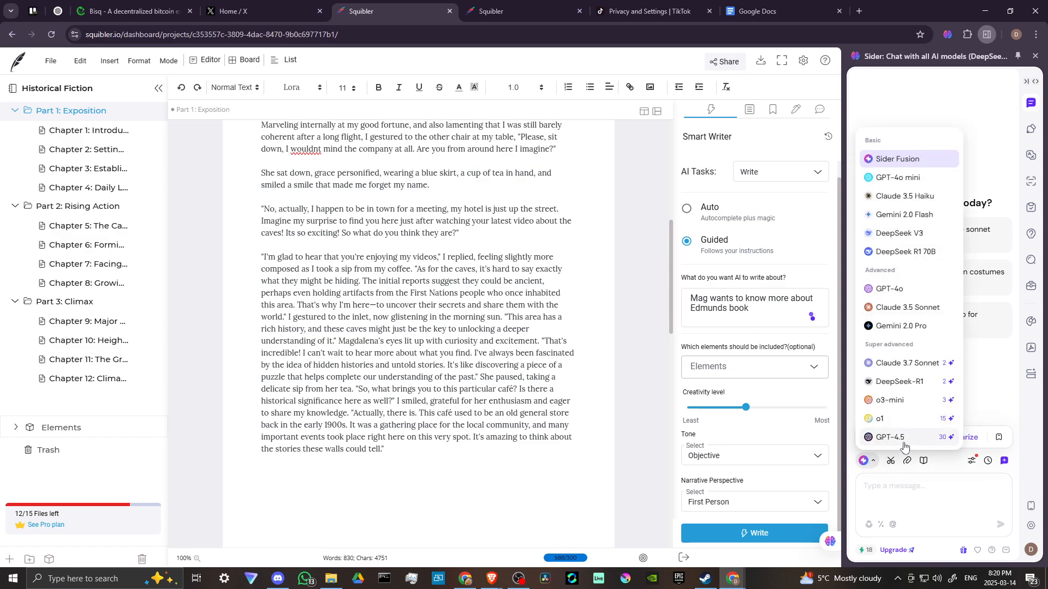
{"action": "mouse_move", "coordinate": [897, 158]}
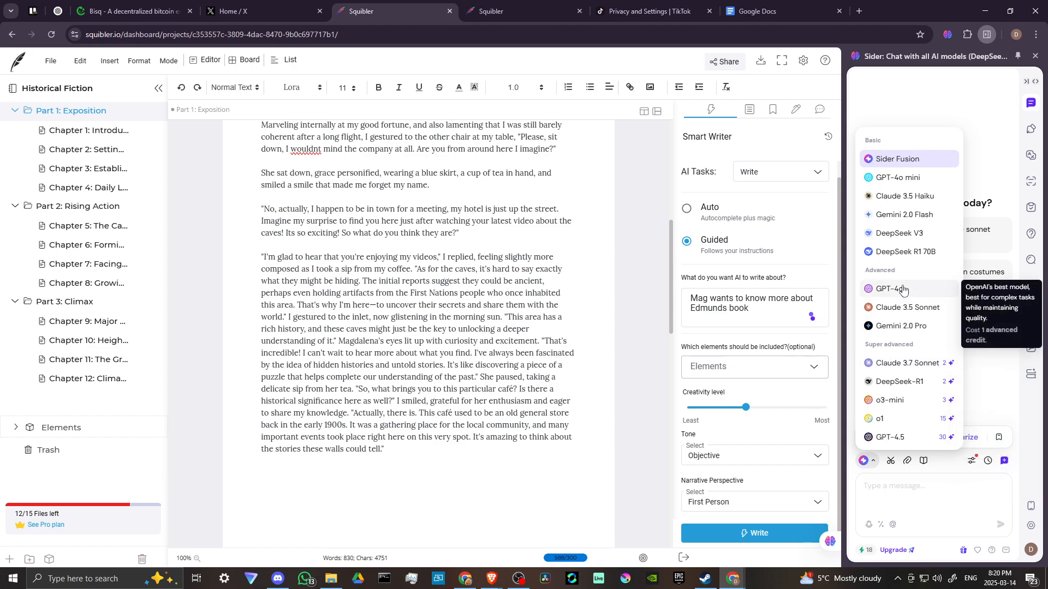
{"action": "mouse_move", "coordinate": [897, 177]}
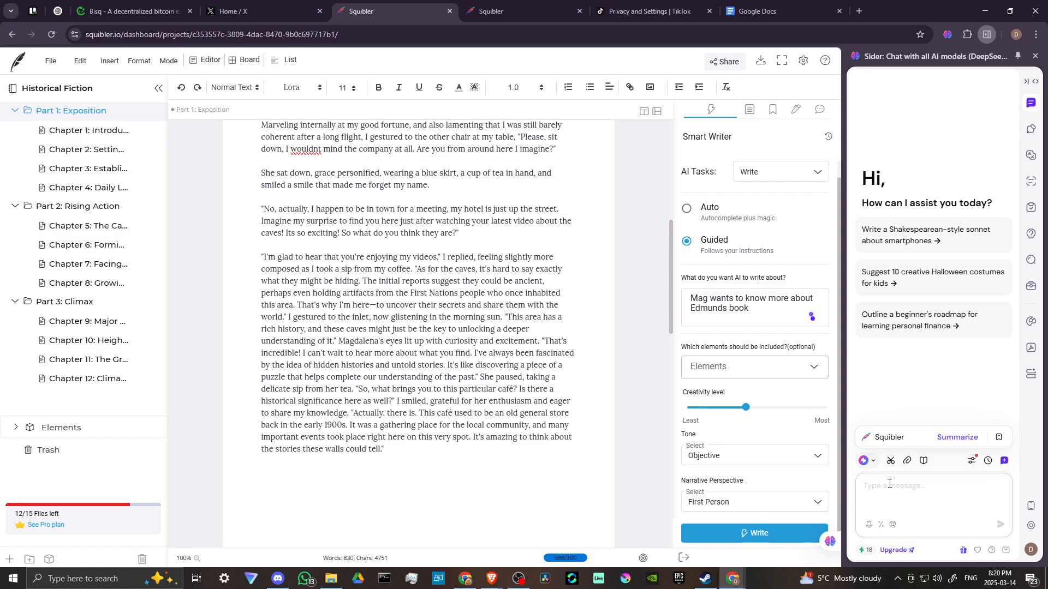
{"action": "mouse_move", "coordinate": [891, 231]}
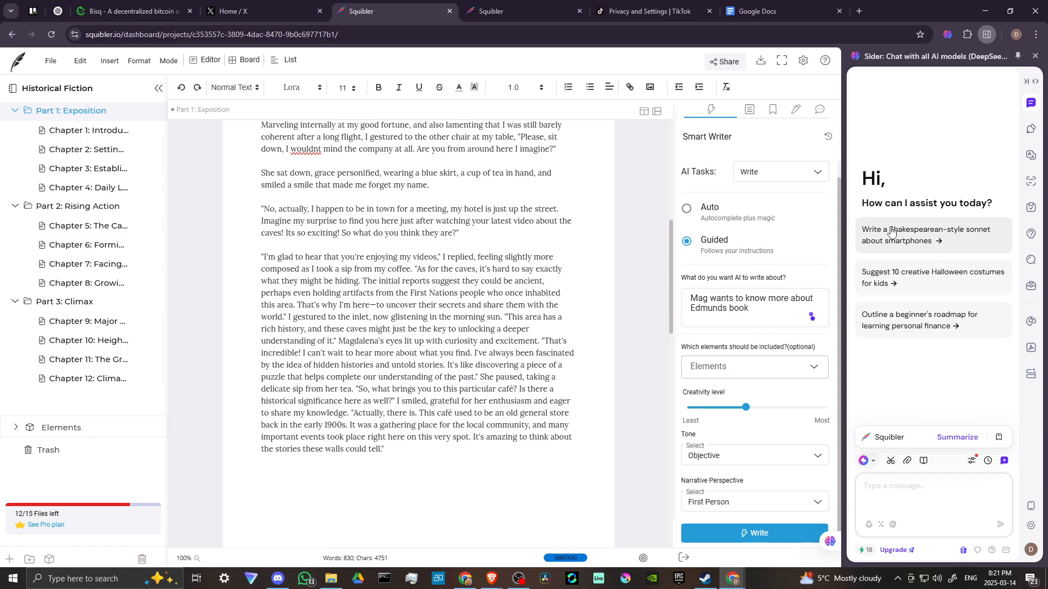
{"action": "mouse_move", "coordinate": [910, 373]}
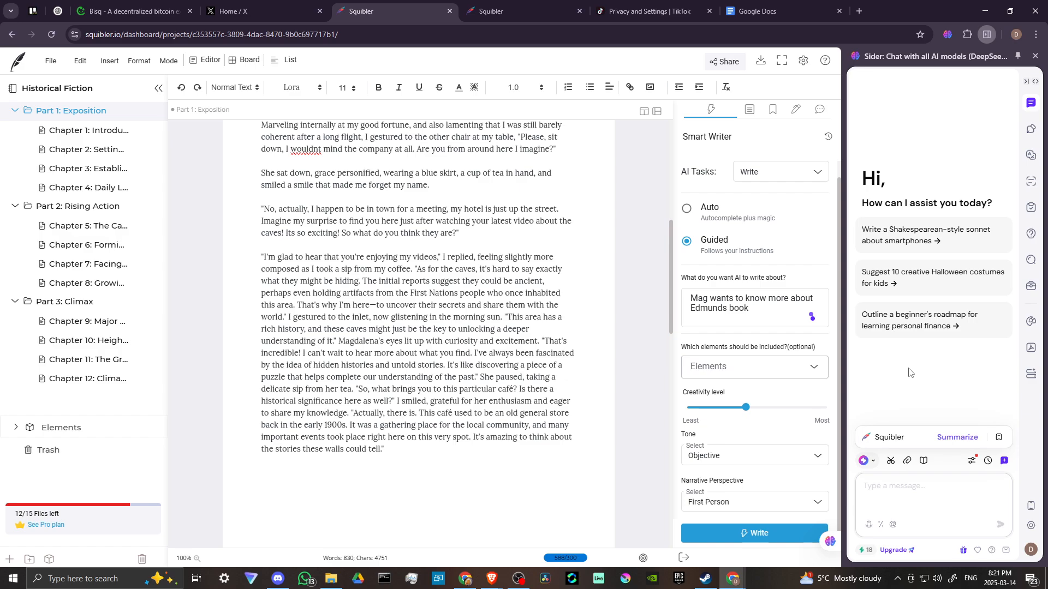
{"action": "mouse_move", "coordinate": [907, 372]}
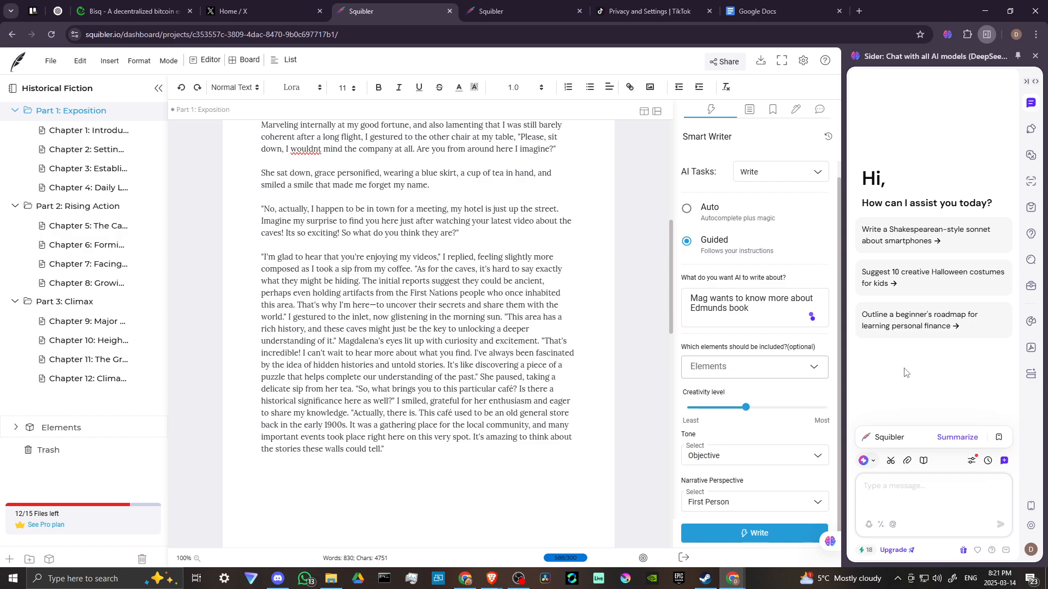
{"action": "left_click", "coordinate": [932, 486]}
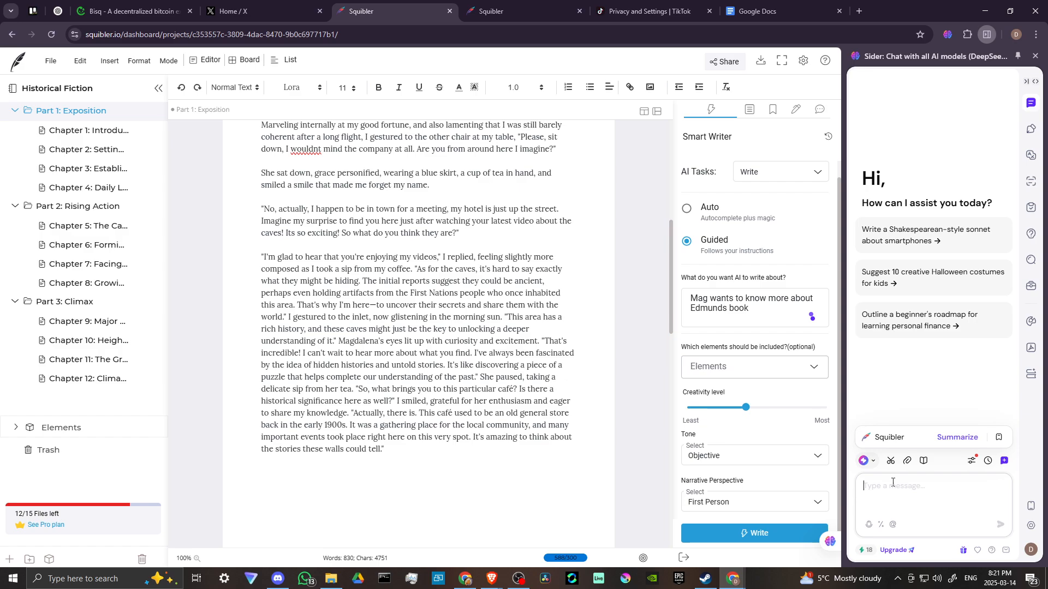
{"action": "mouse_move", "coordinate": [599, 358]}
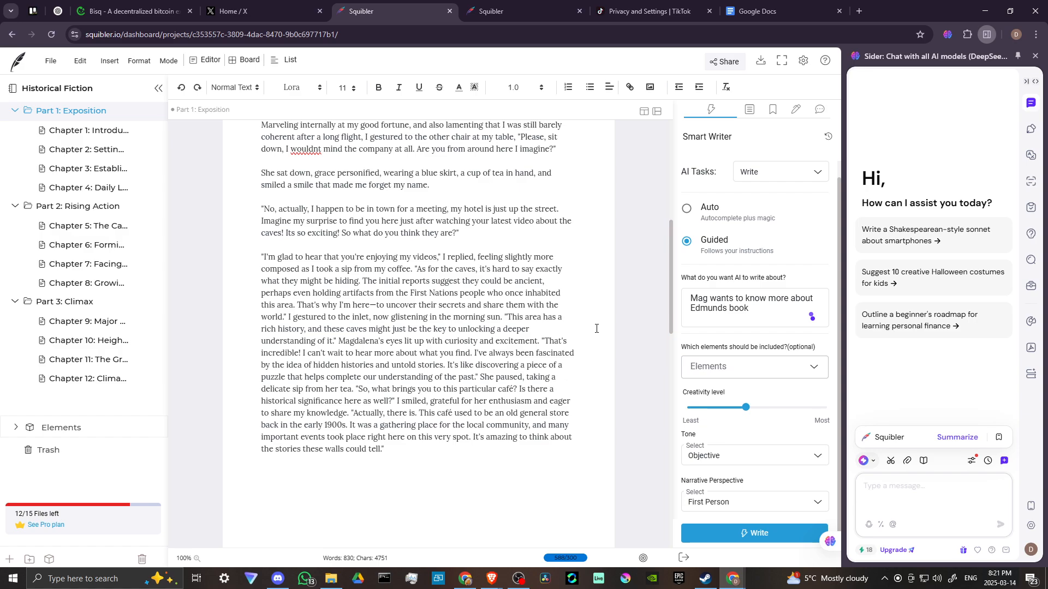
{"action": "mouse_move", "coordinate": [596, 328]}
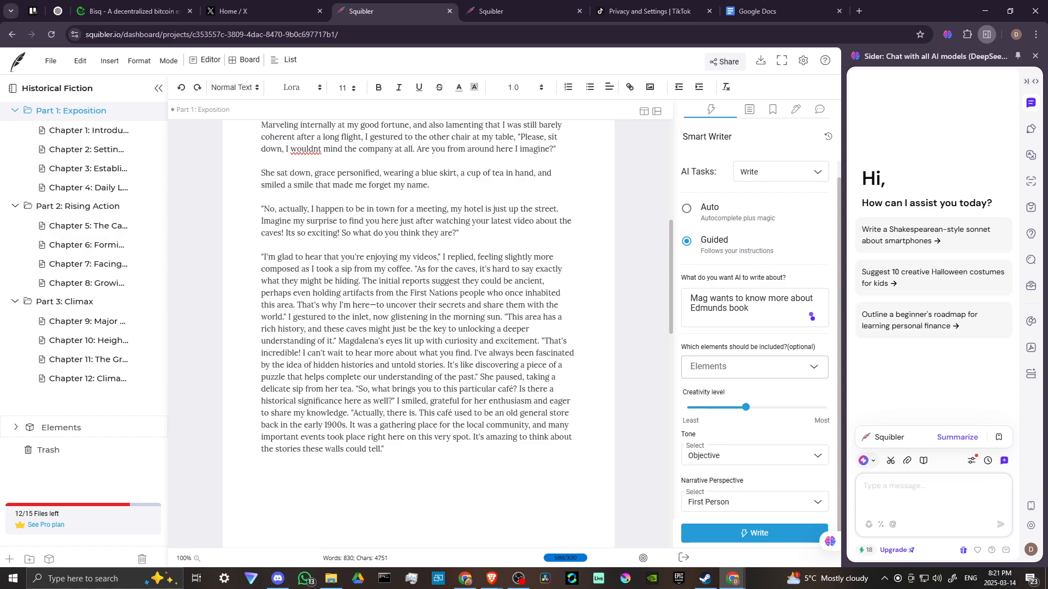